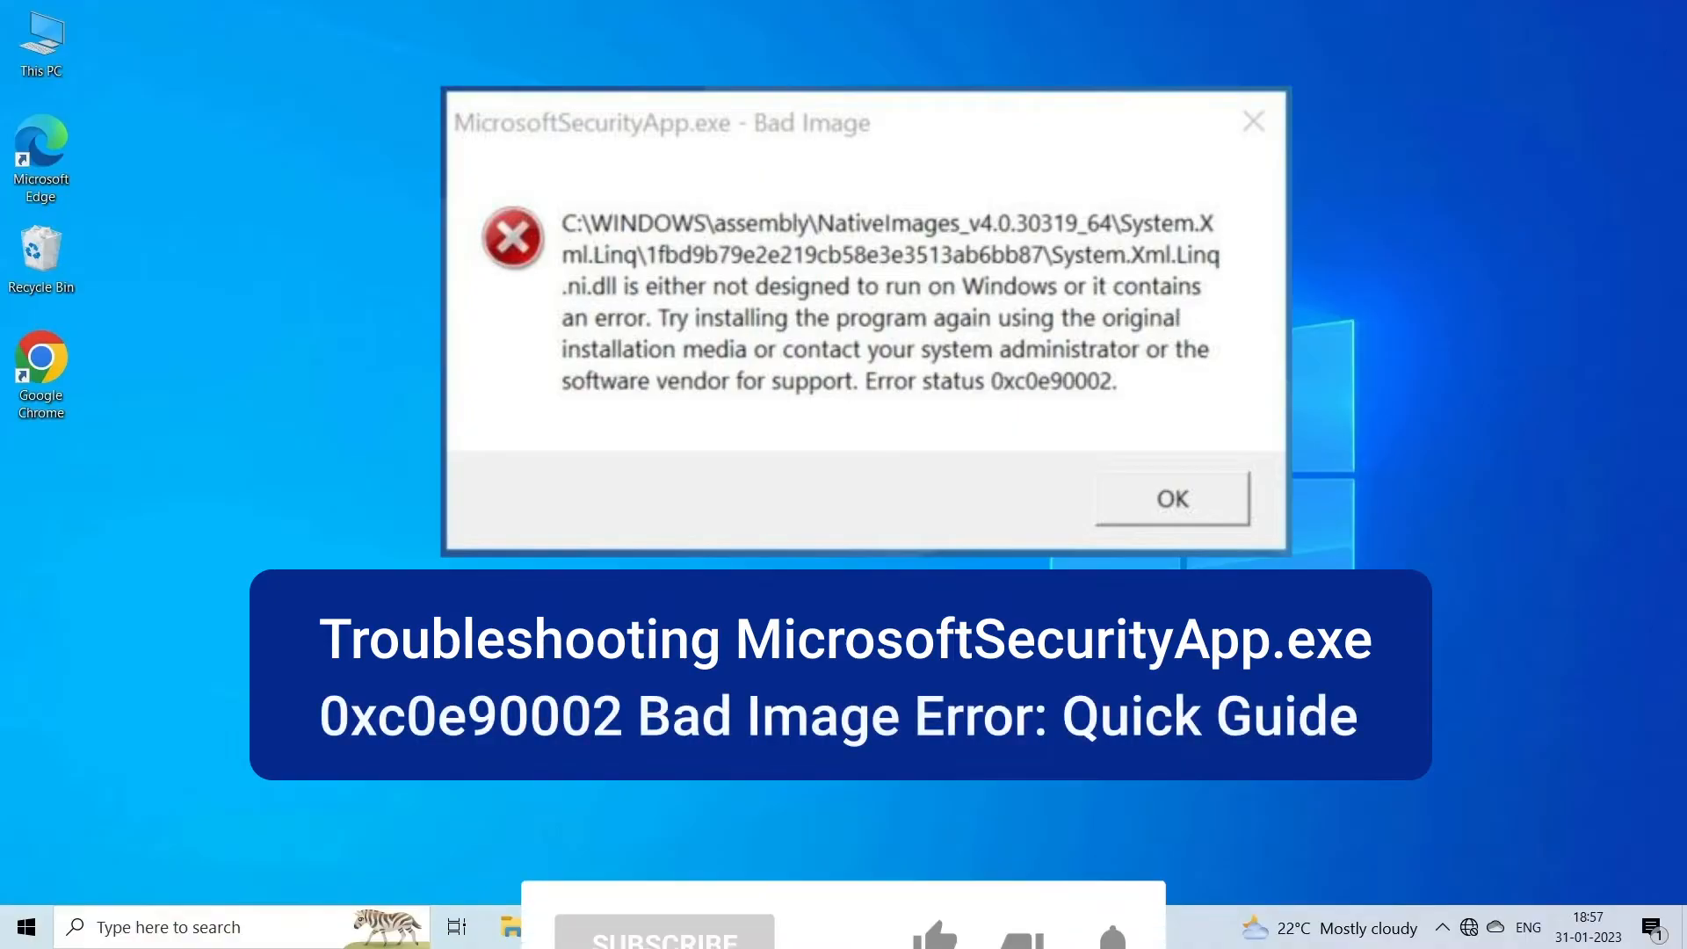
# - Close the MicrosoftSecurityApp.exe Bad Image error (0xc0e90002) with OK
pyautogui.click(664, 826)
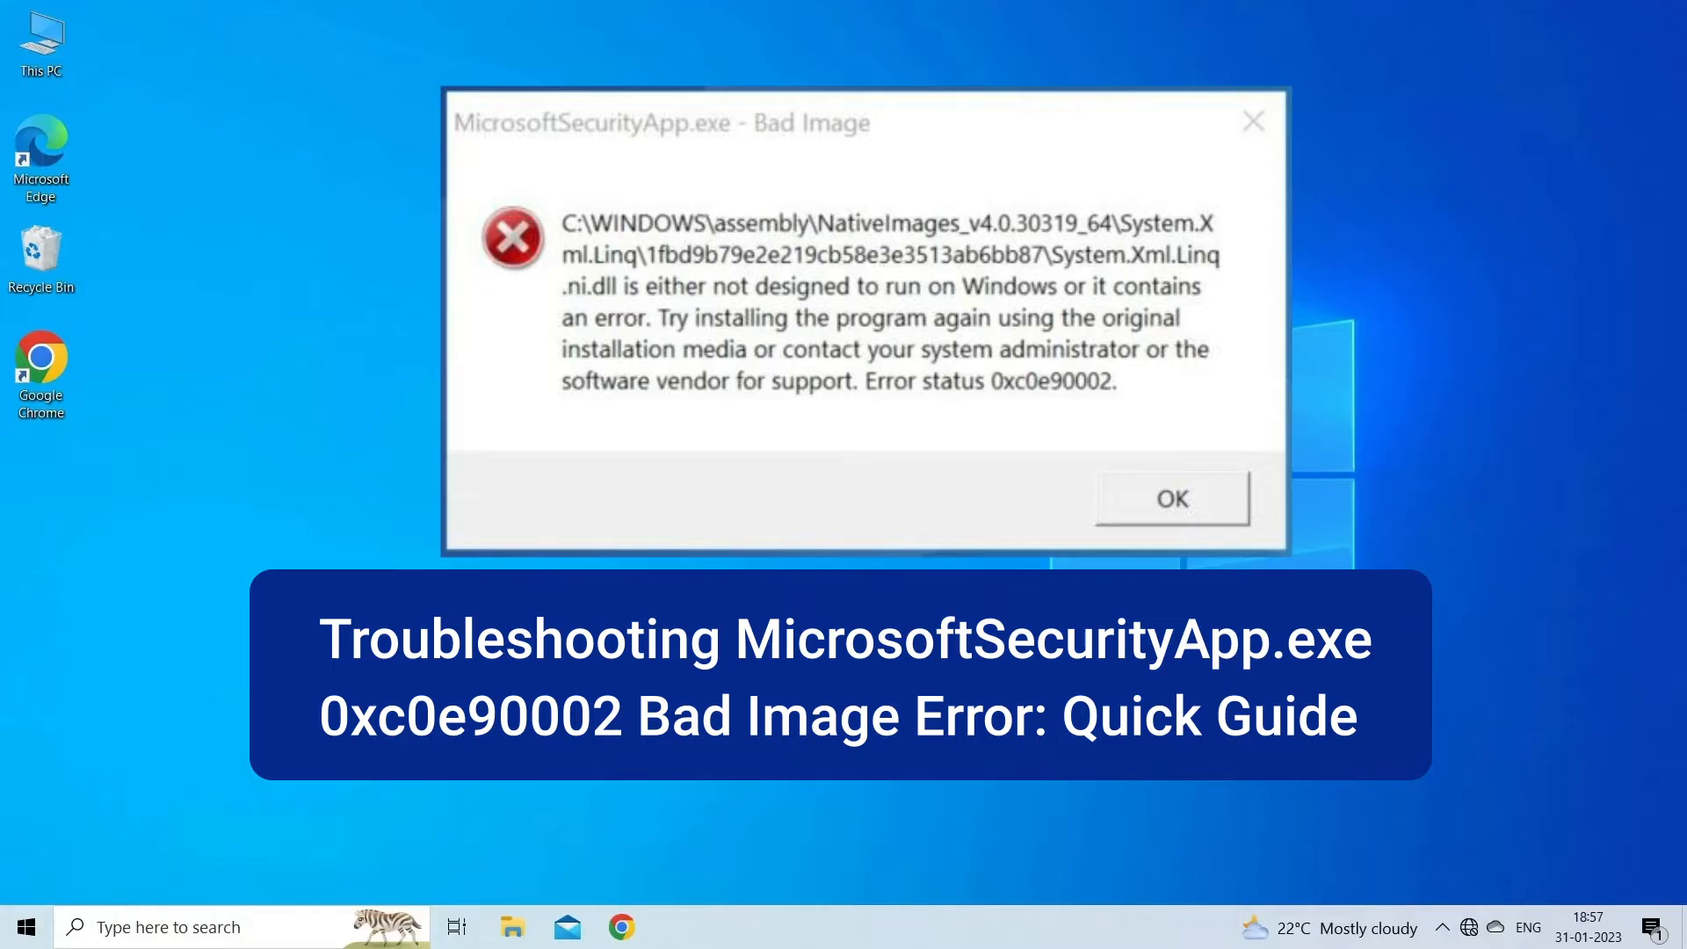
pyautogui.click(1172, 498)
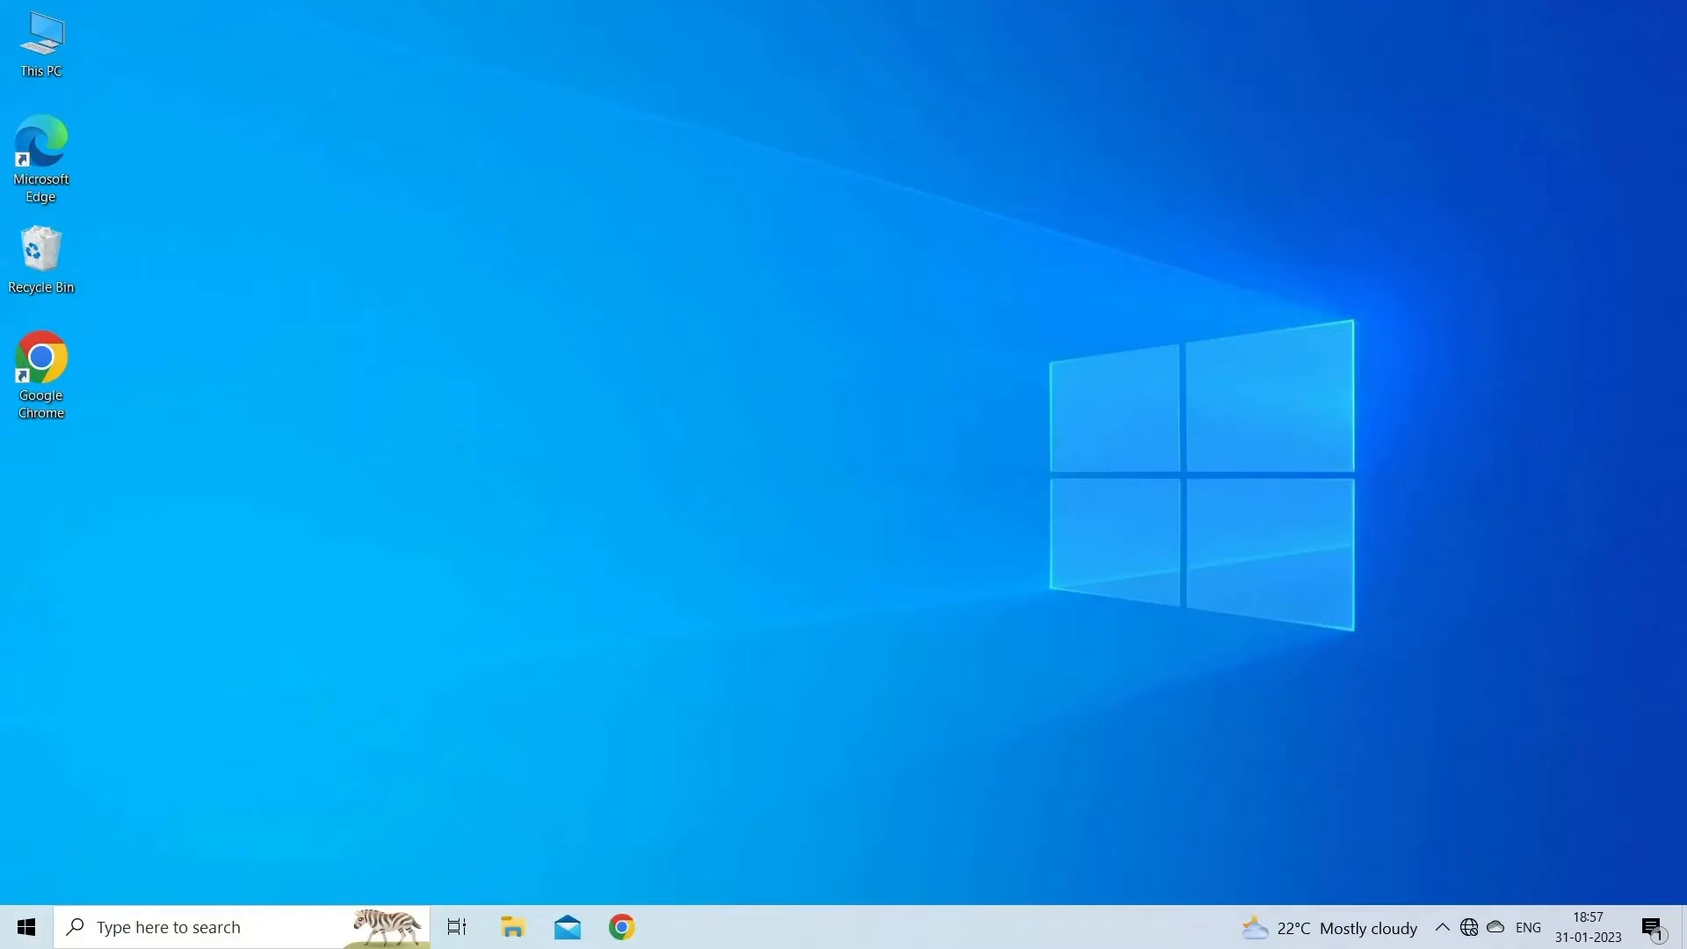
pyautogui.click(25, 926)
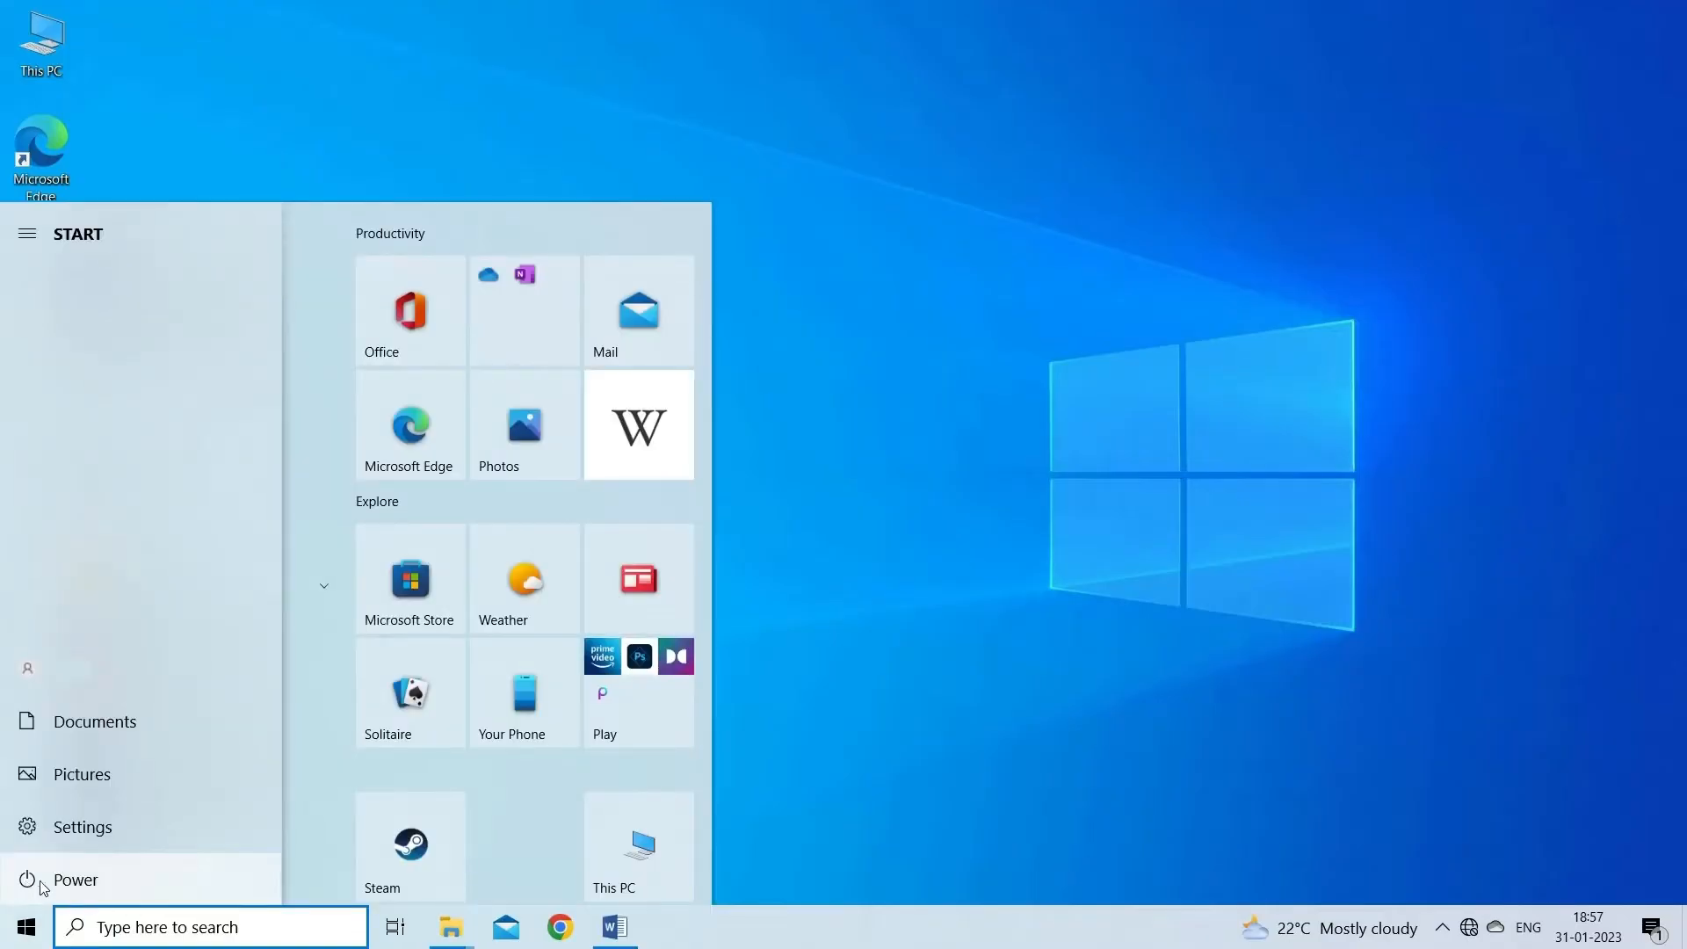
pyautogui.click(74, 879)
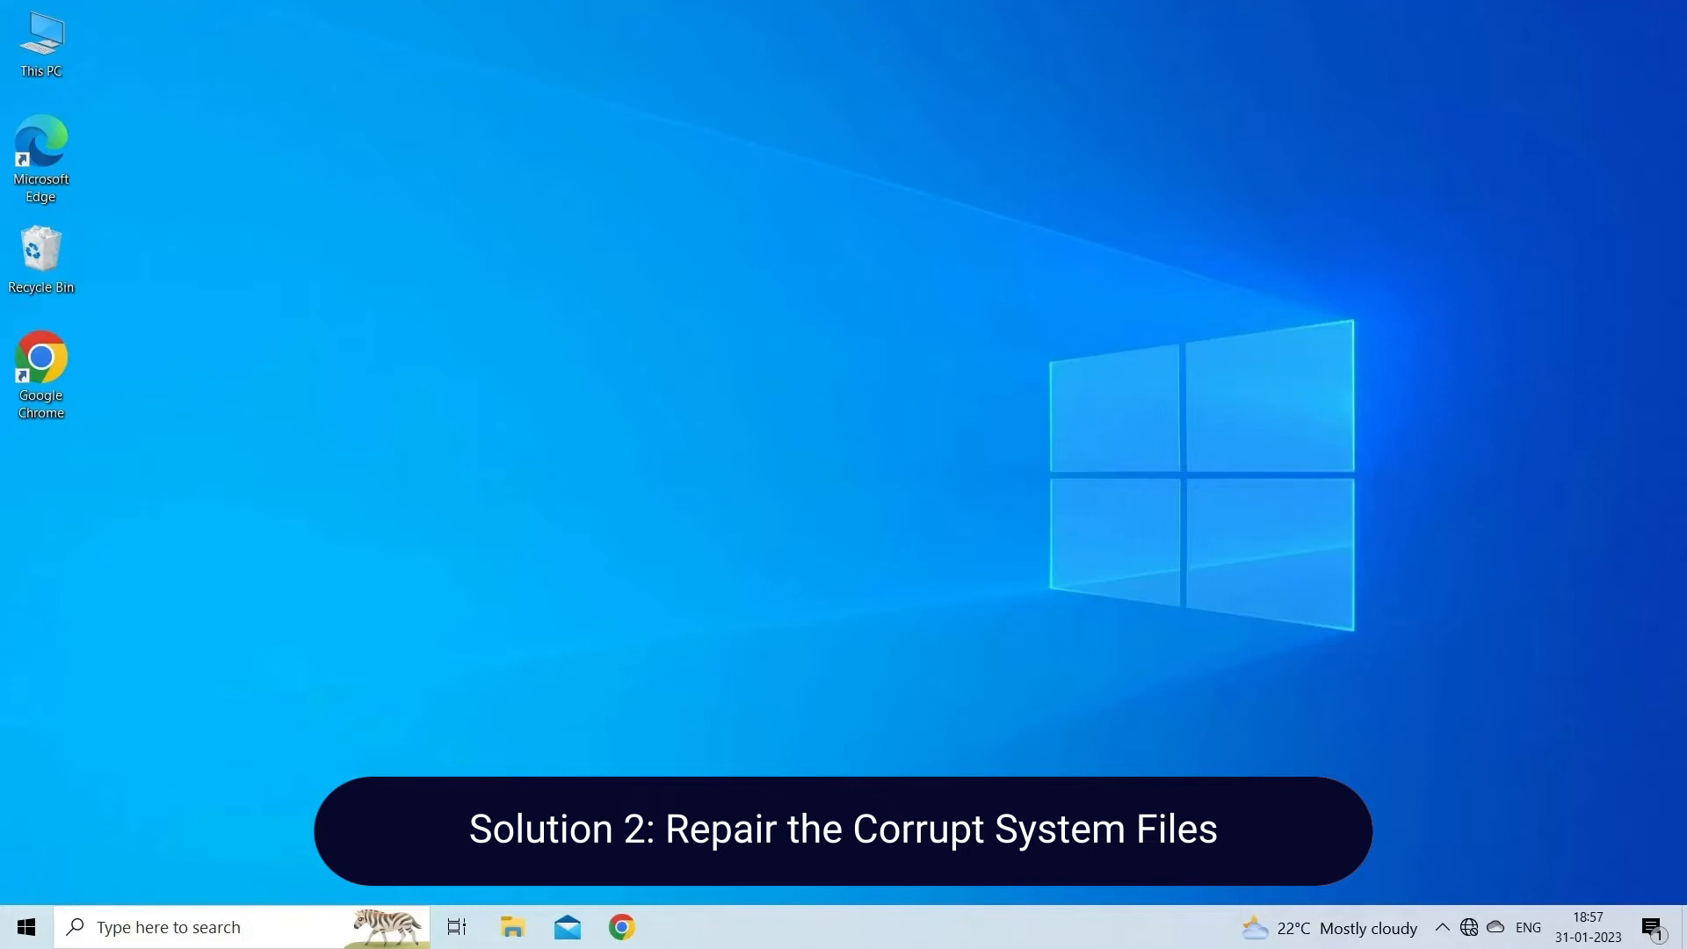
# - Run sfc /scannow in Command Prompt, then enter DISM /Online /Cleanup-Image /RestoreHealth
pyautogui.press('Win+r')
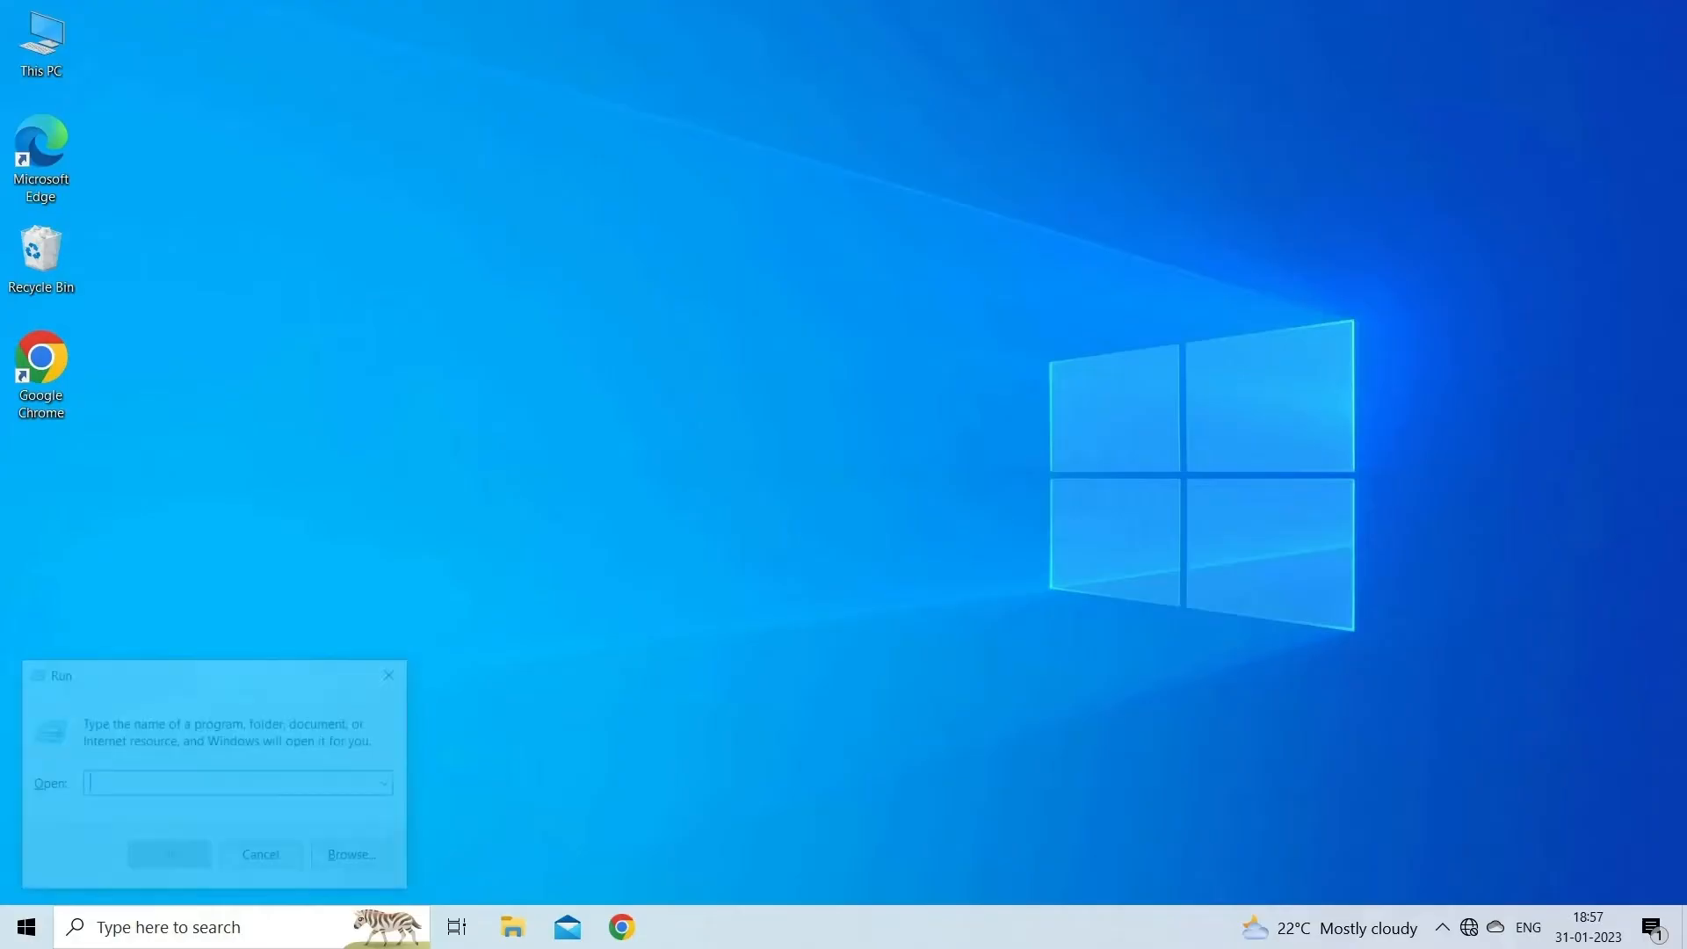
pyautogui.write('cmd')
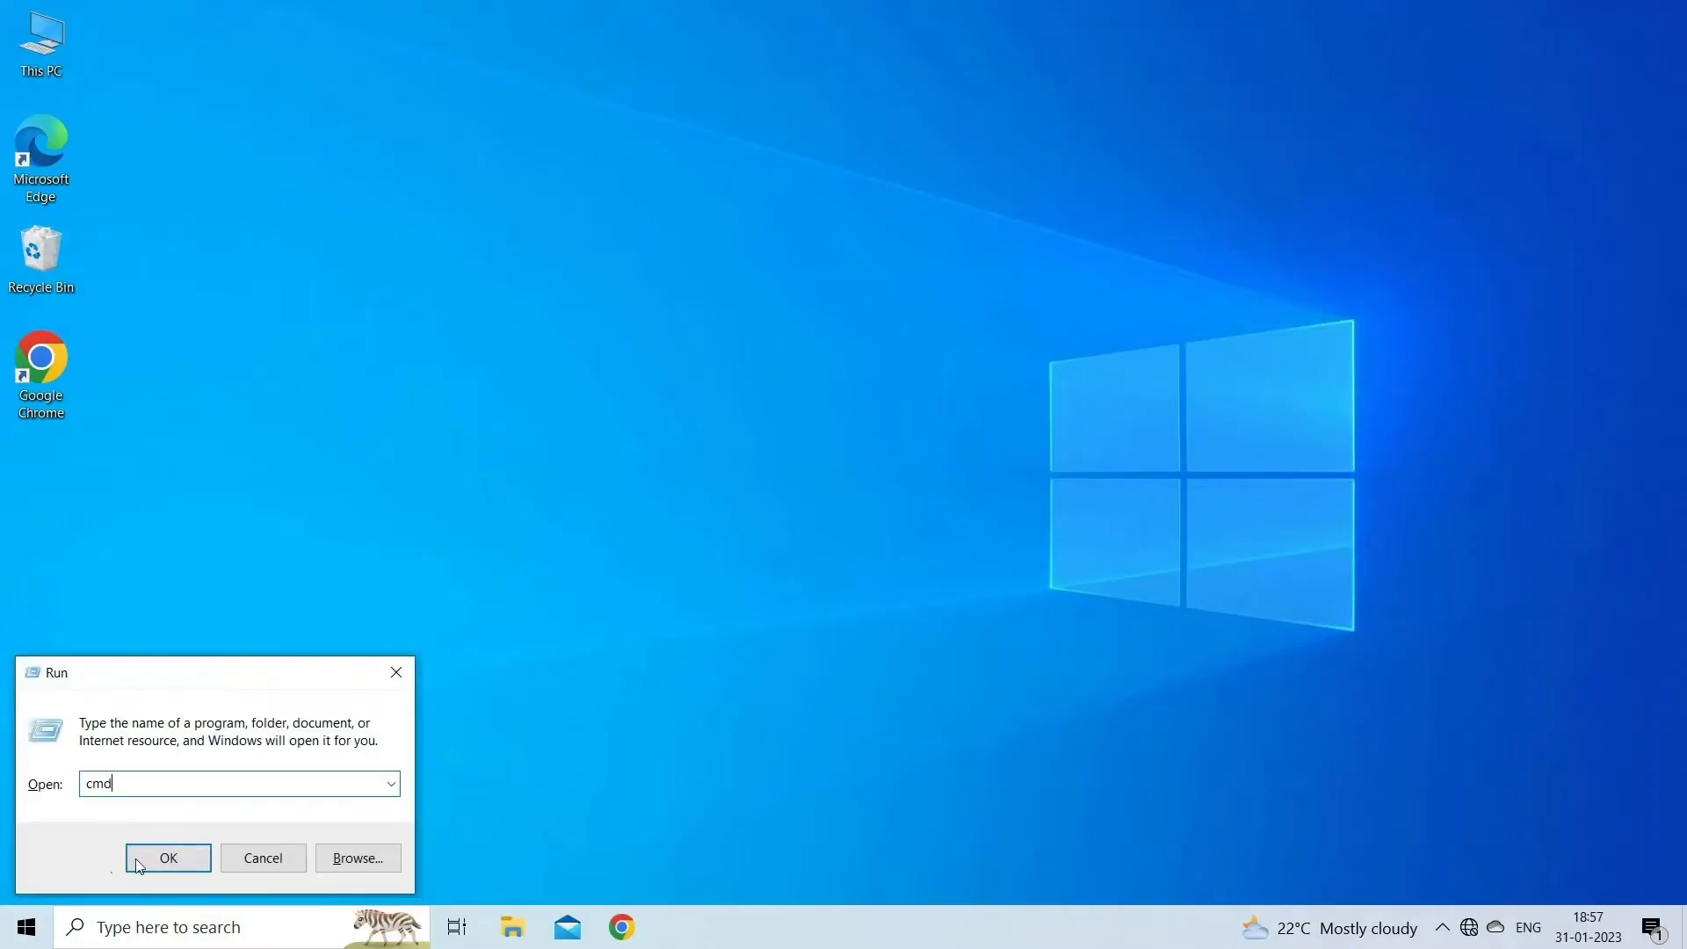
pyautogui.click(167, 857)
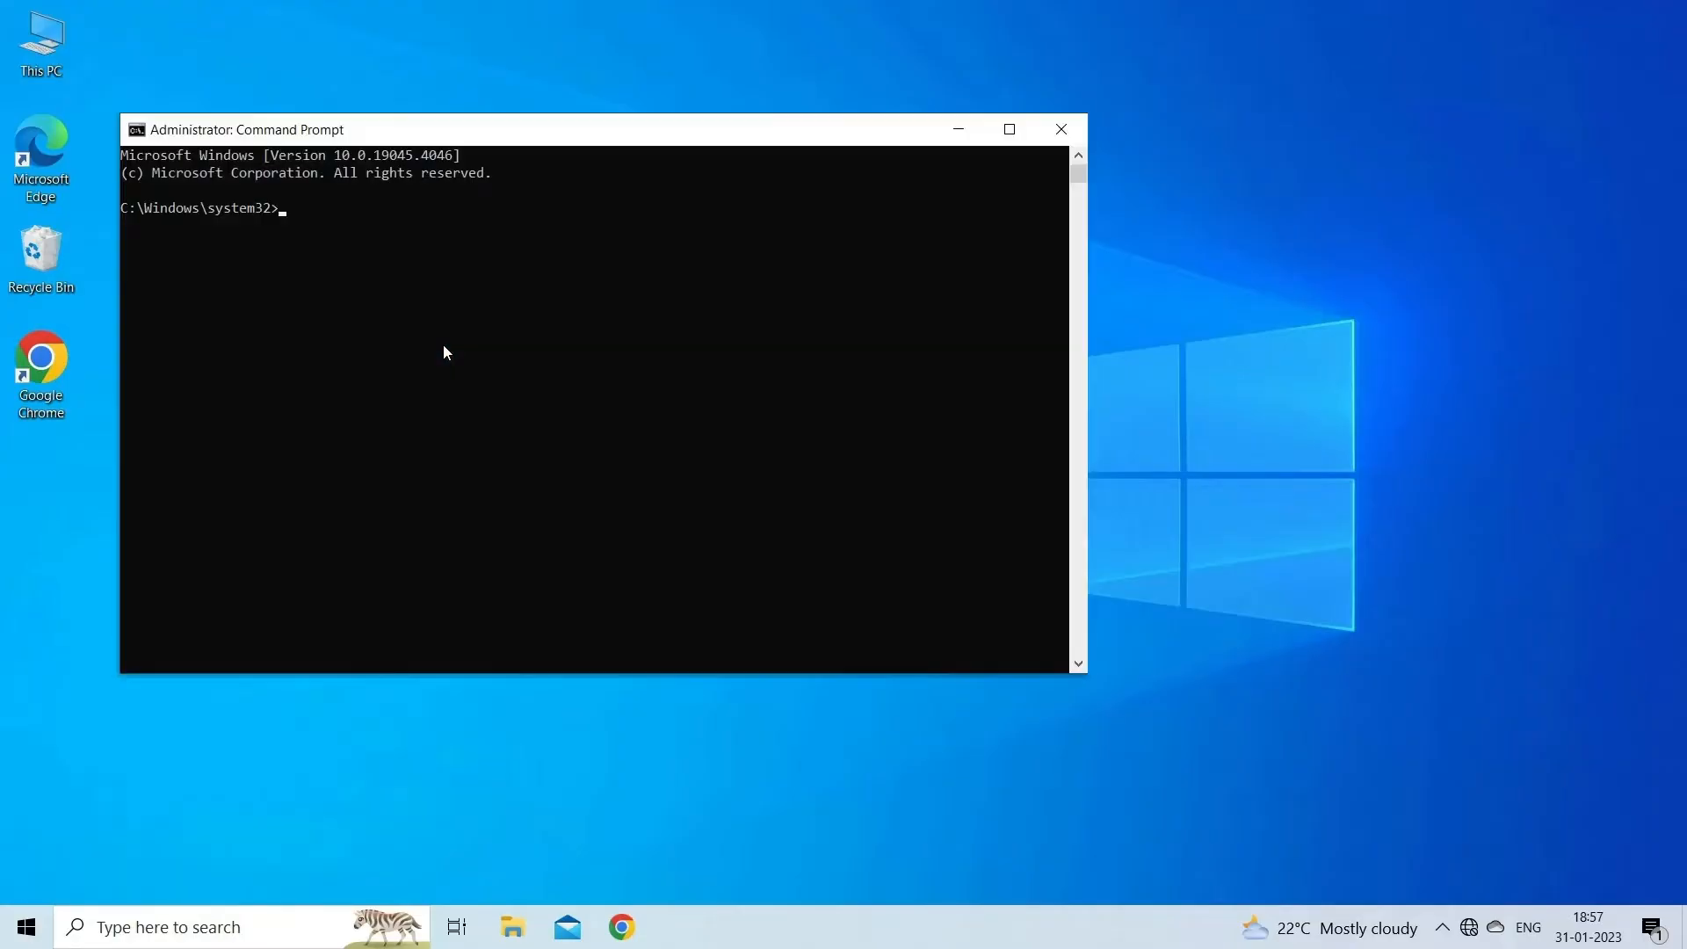
pyautogui.write('sfc/scannow')
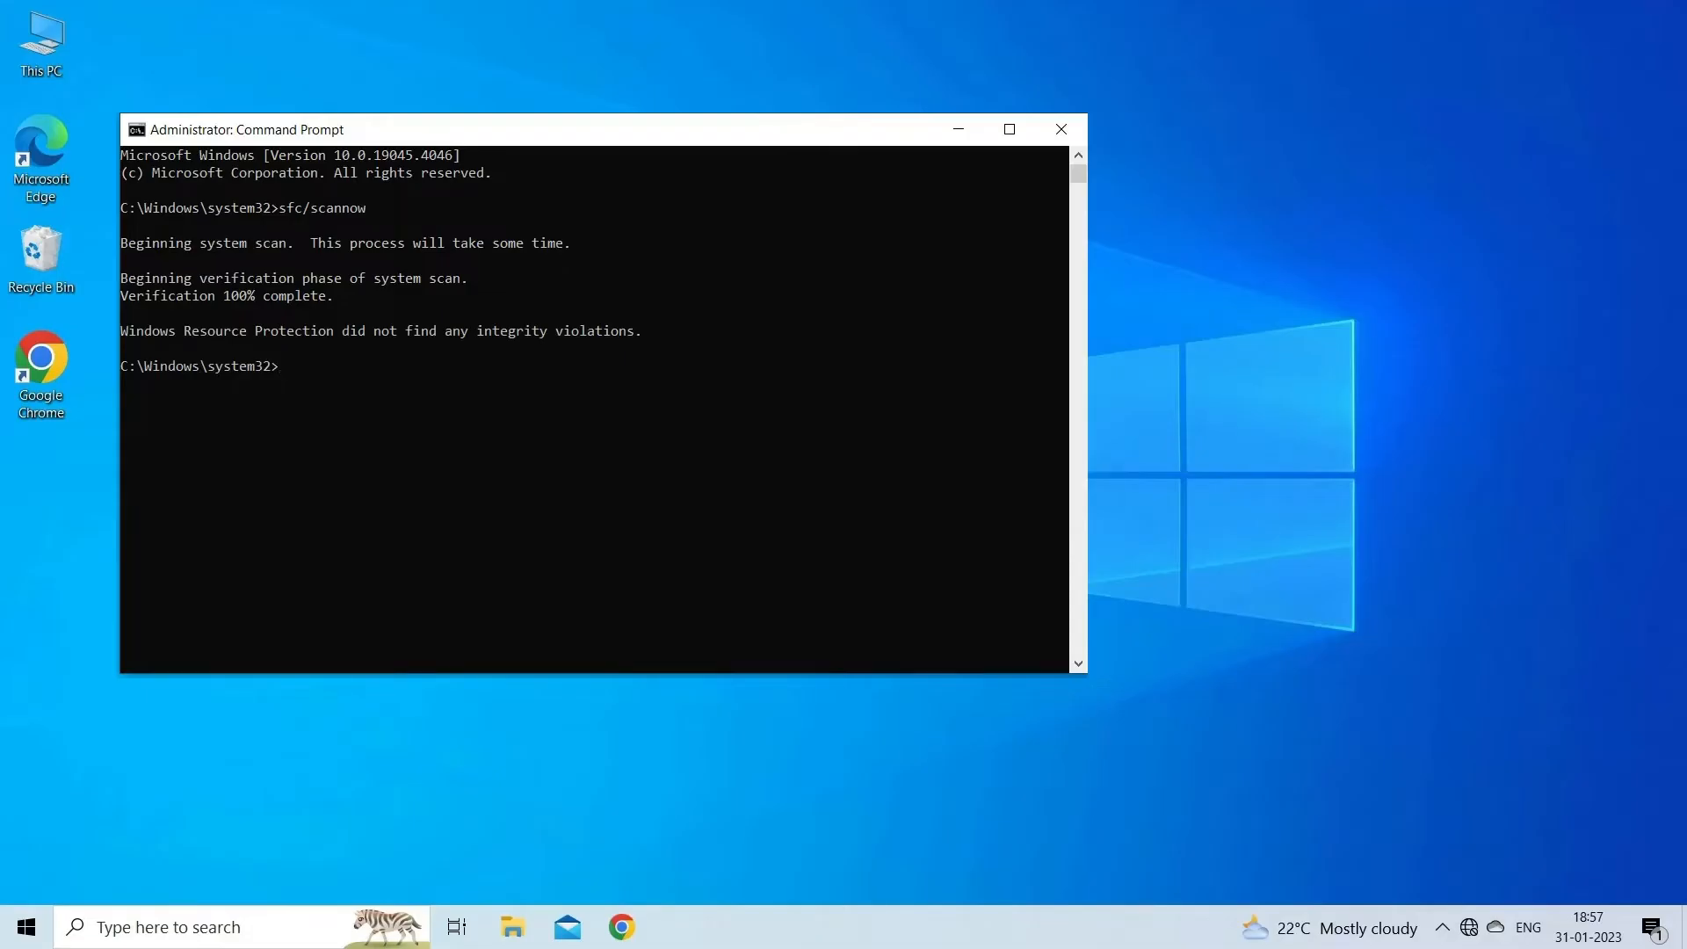
pyautogui.write('DISM /Online /Cleanup-Image /RestoreHealth')
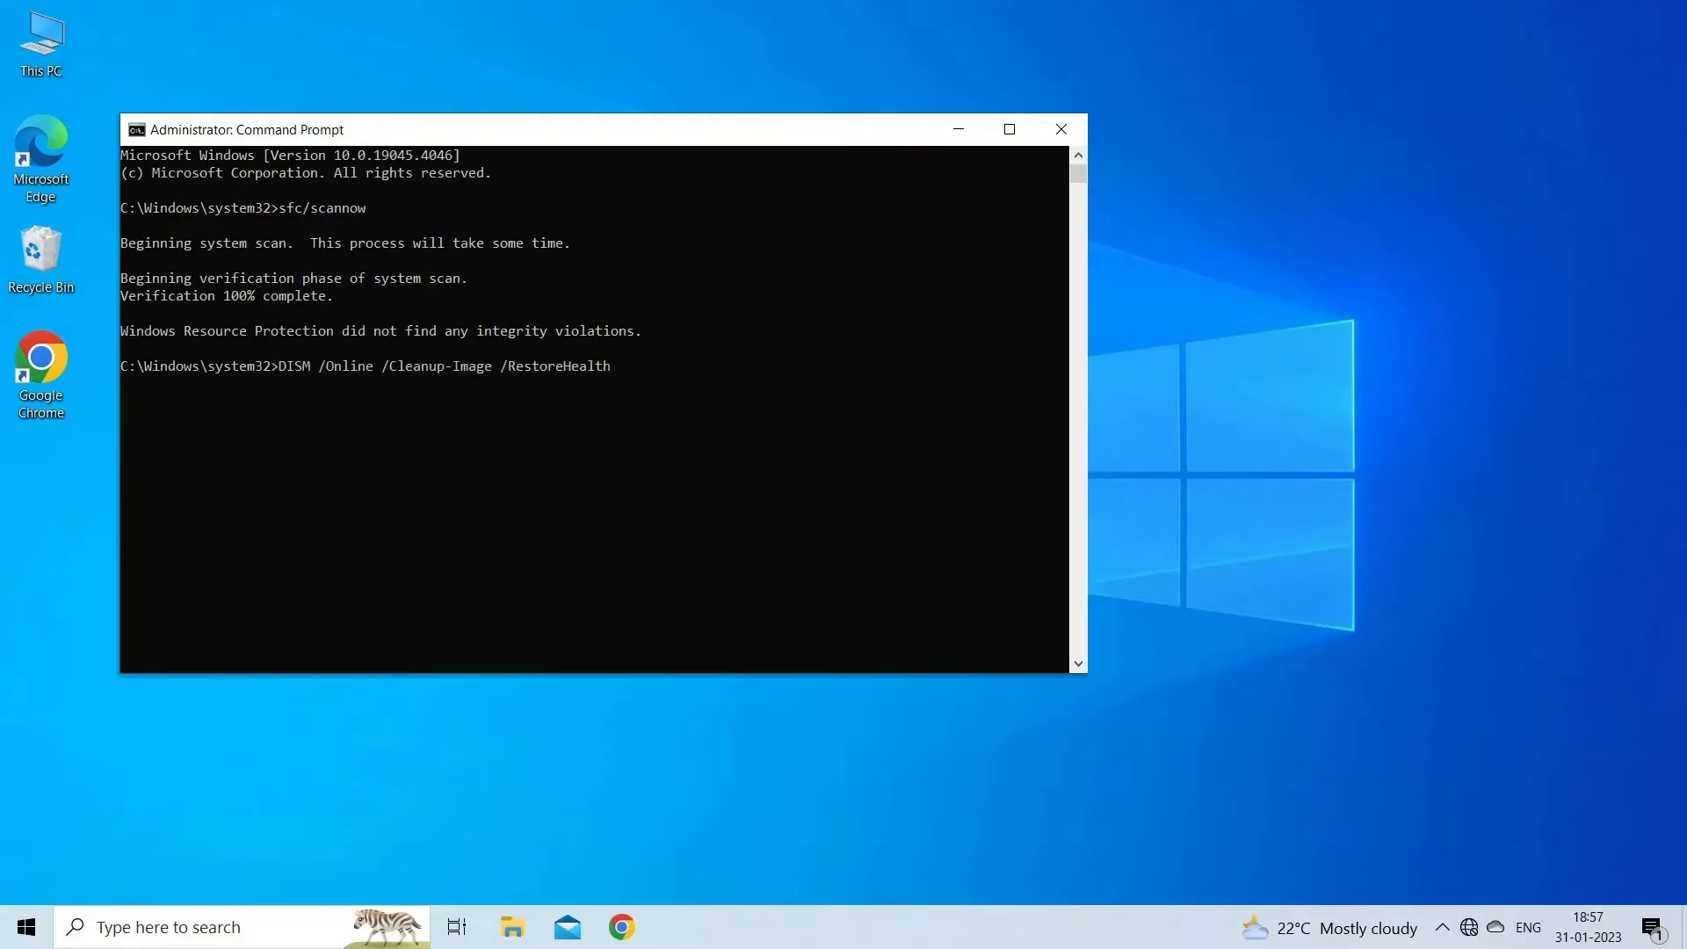
pyautogui.click(1060, 129)
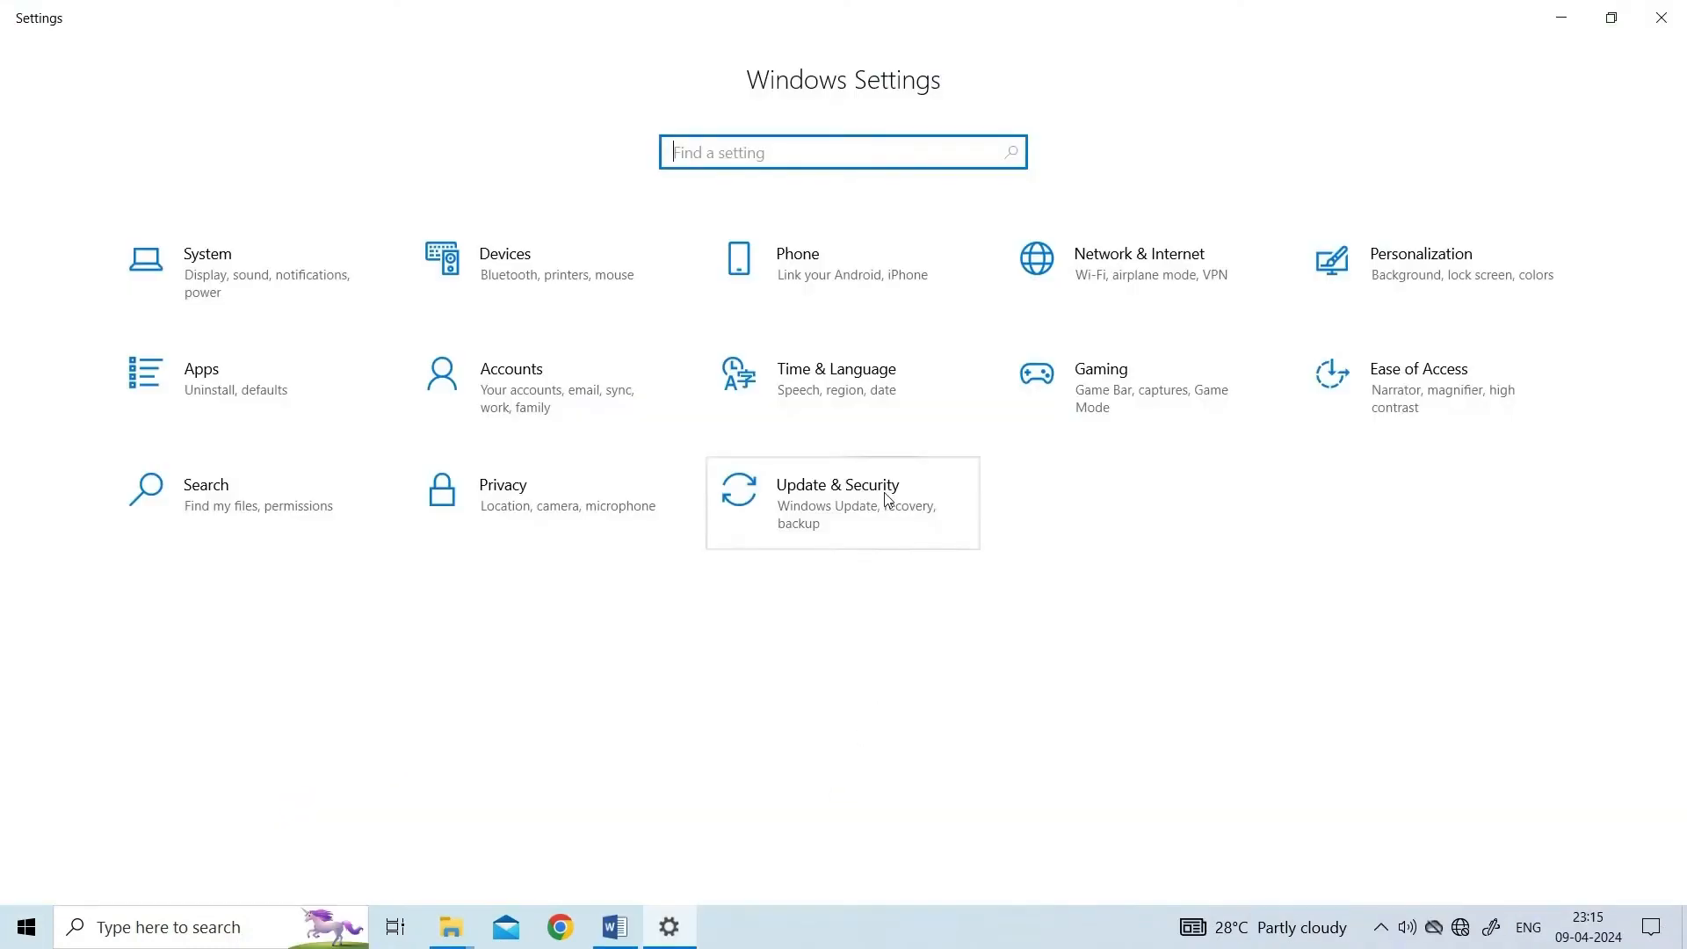
# - View the Windows 10 S status on the Activation page and go to the Store
pyautogui.click(887, 501)
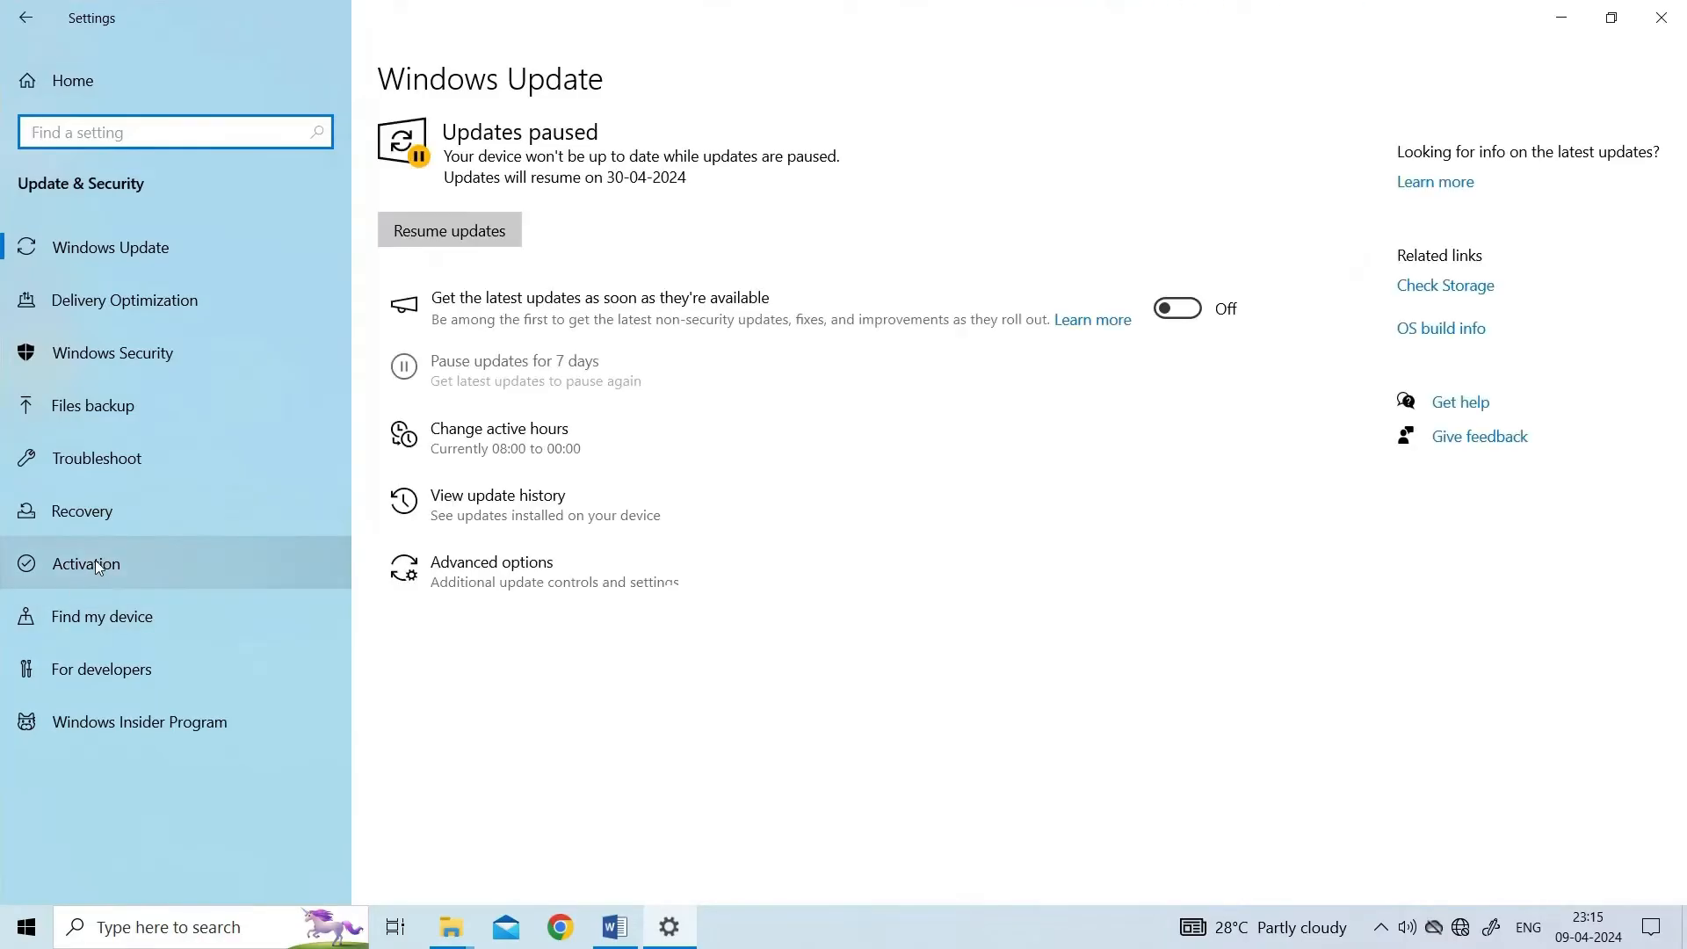
pyautogui.click(85, 564)
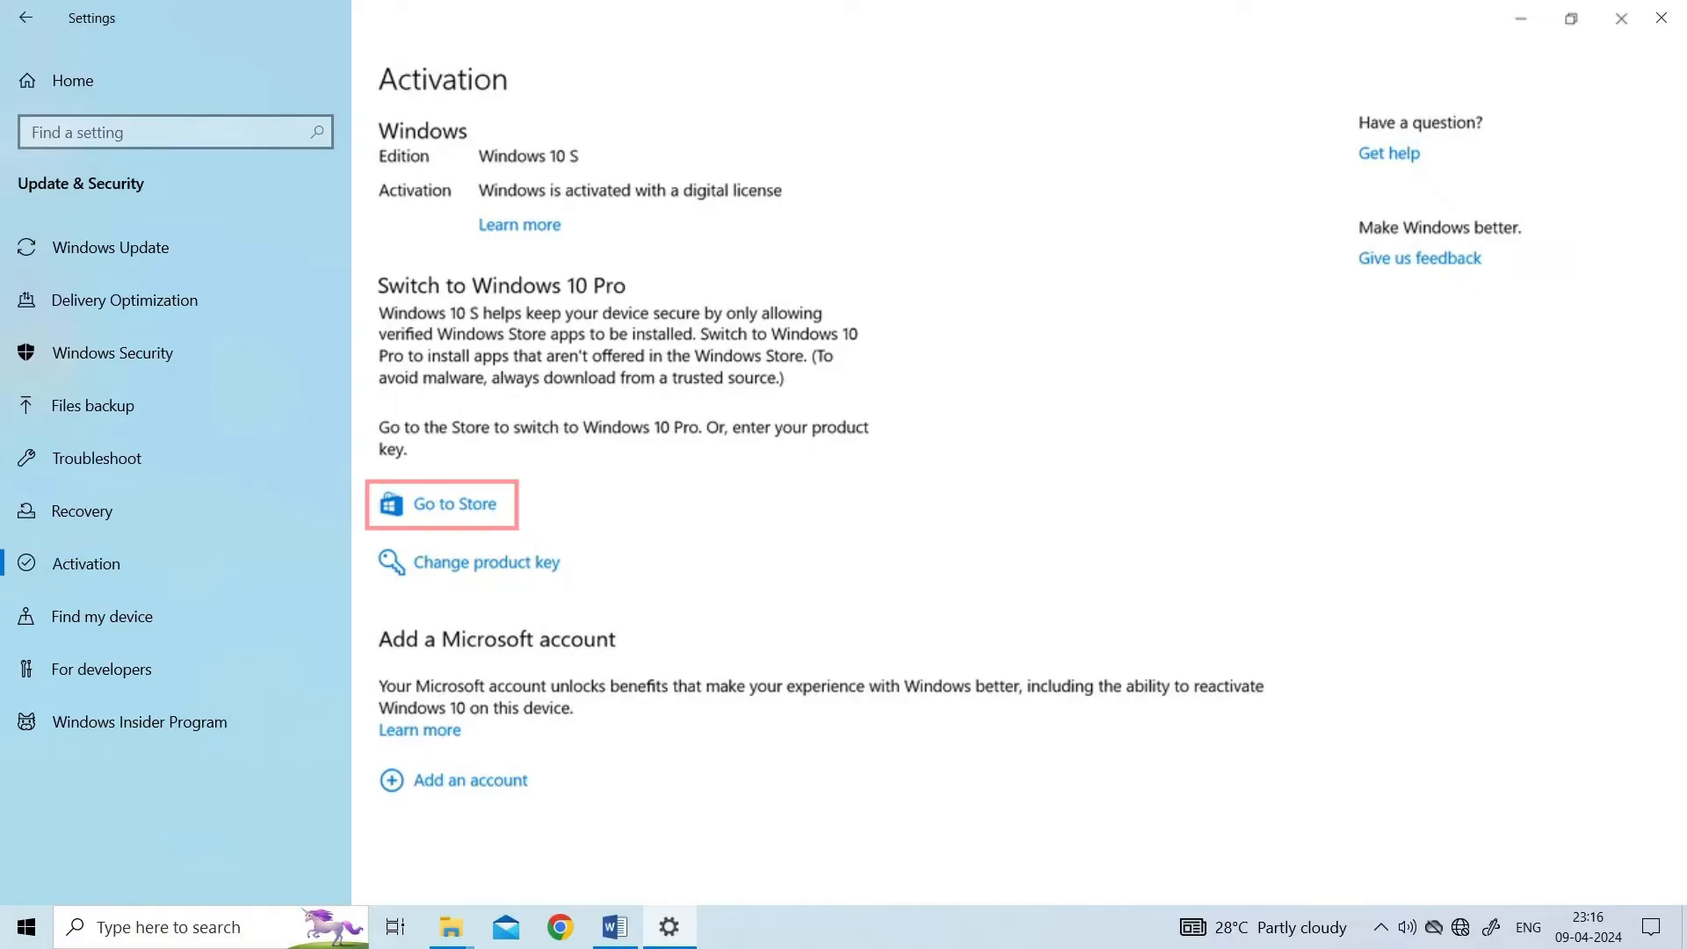
pyautogui.click(444, 504)
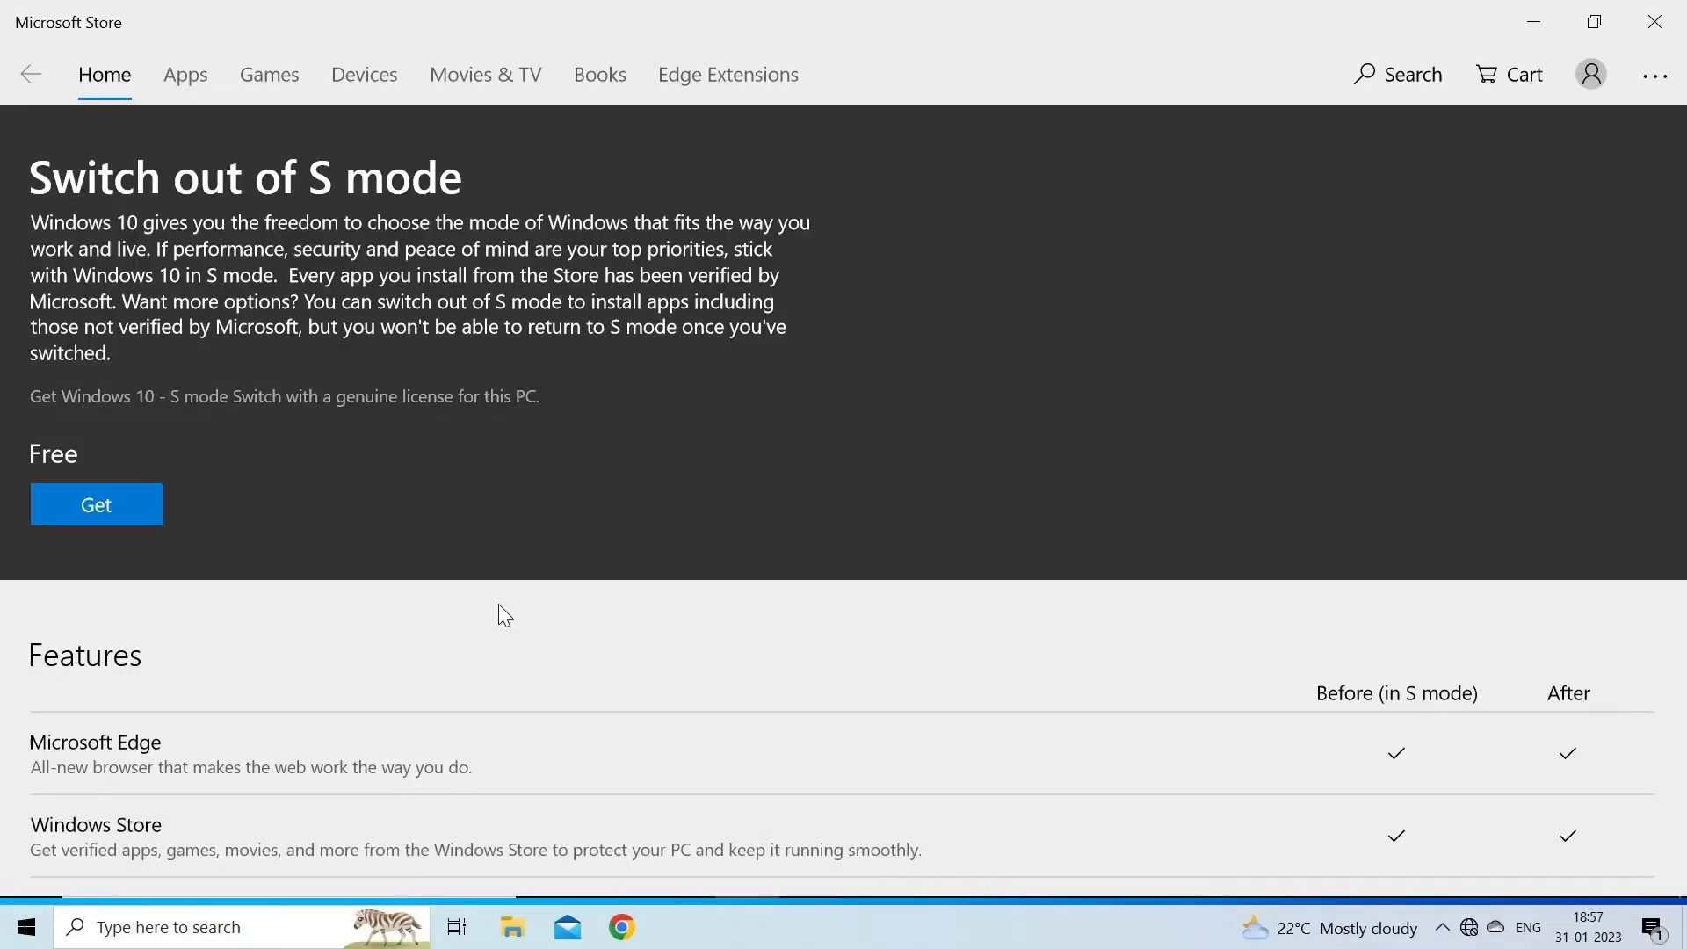
# - Click Get on the free Switch out of S mode offer
pyautogui.click(96, 505)
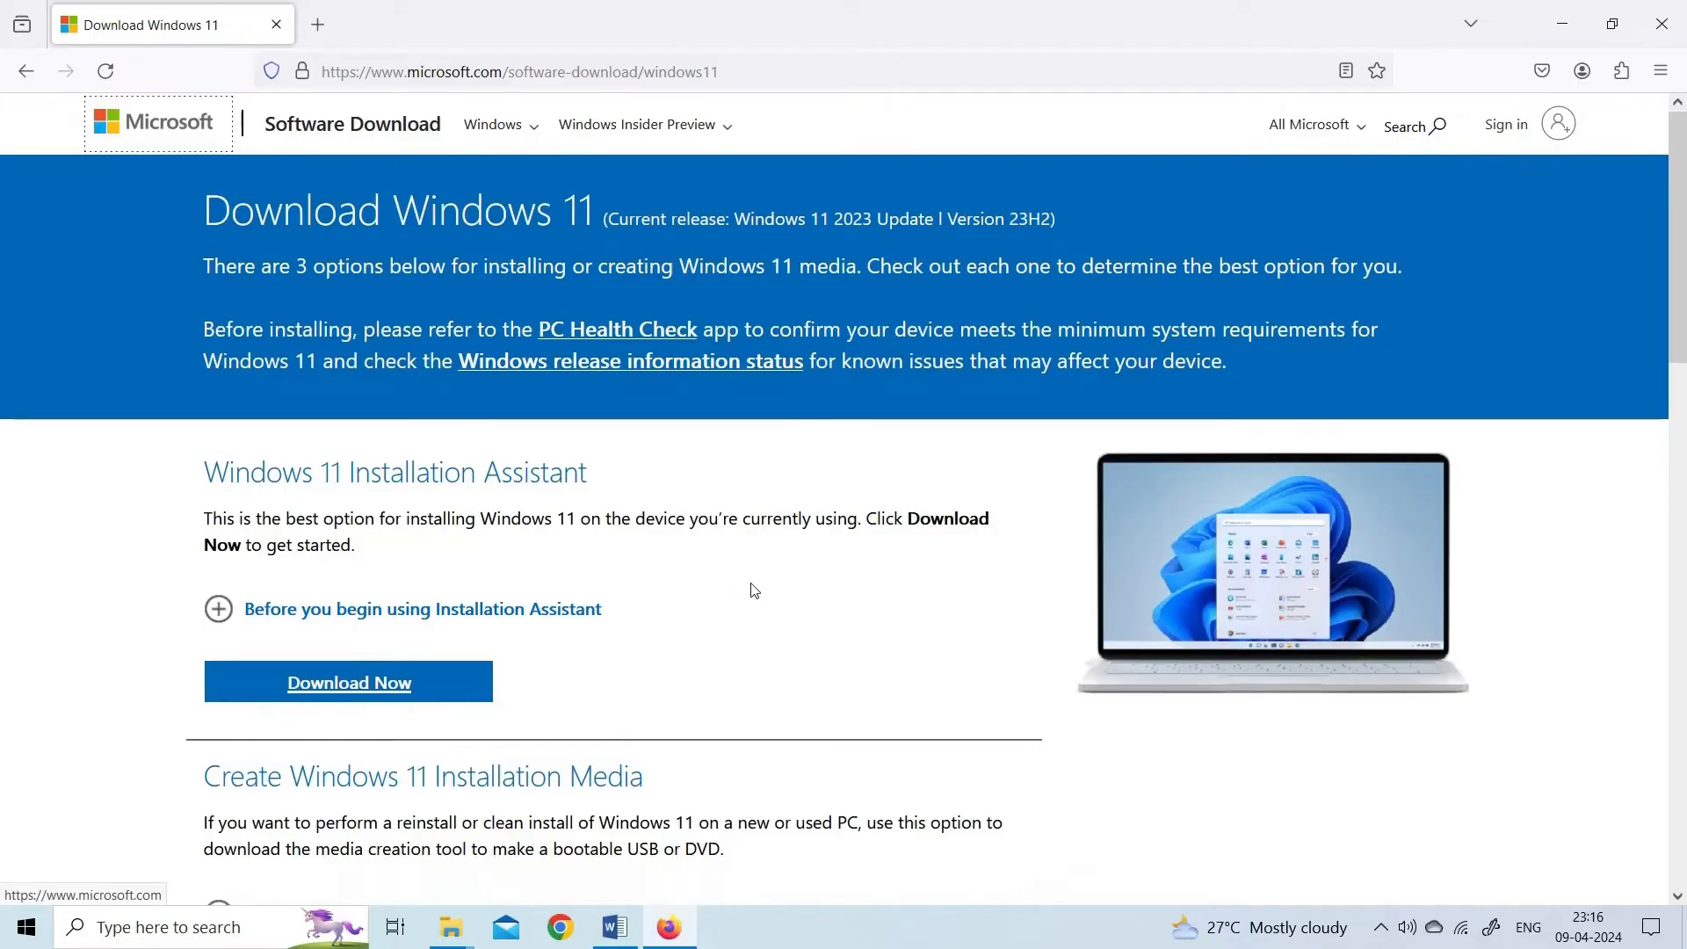
# - Run setup from DVD Drive (D:) and approve the User Account Control prompt
pyautogui.scroll(-3)
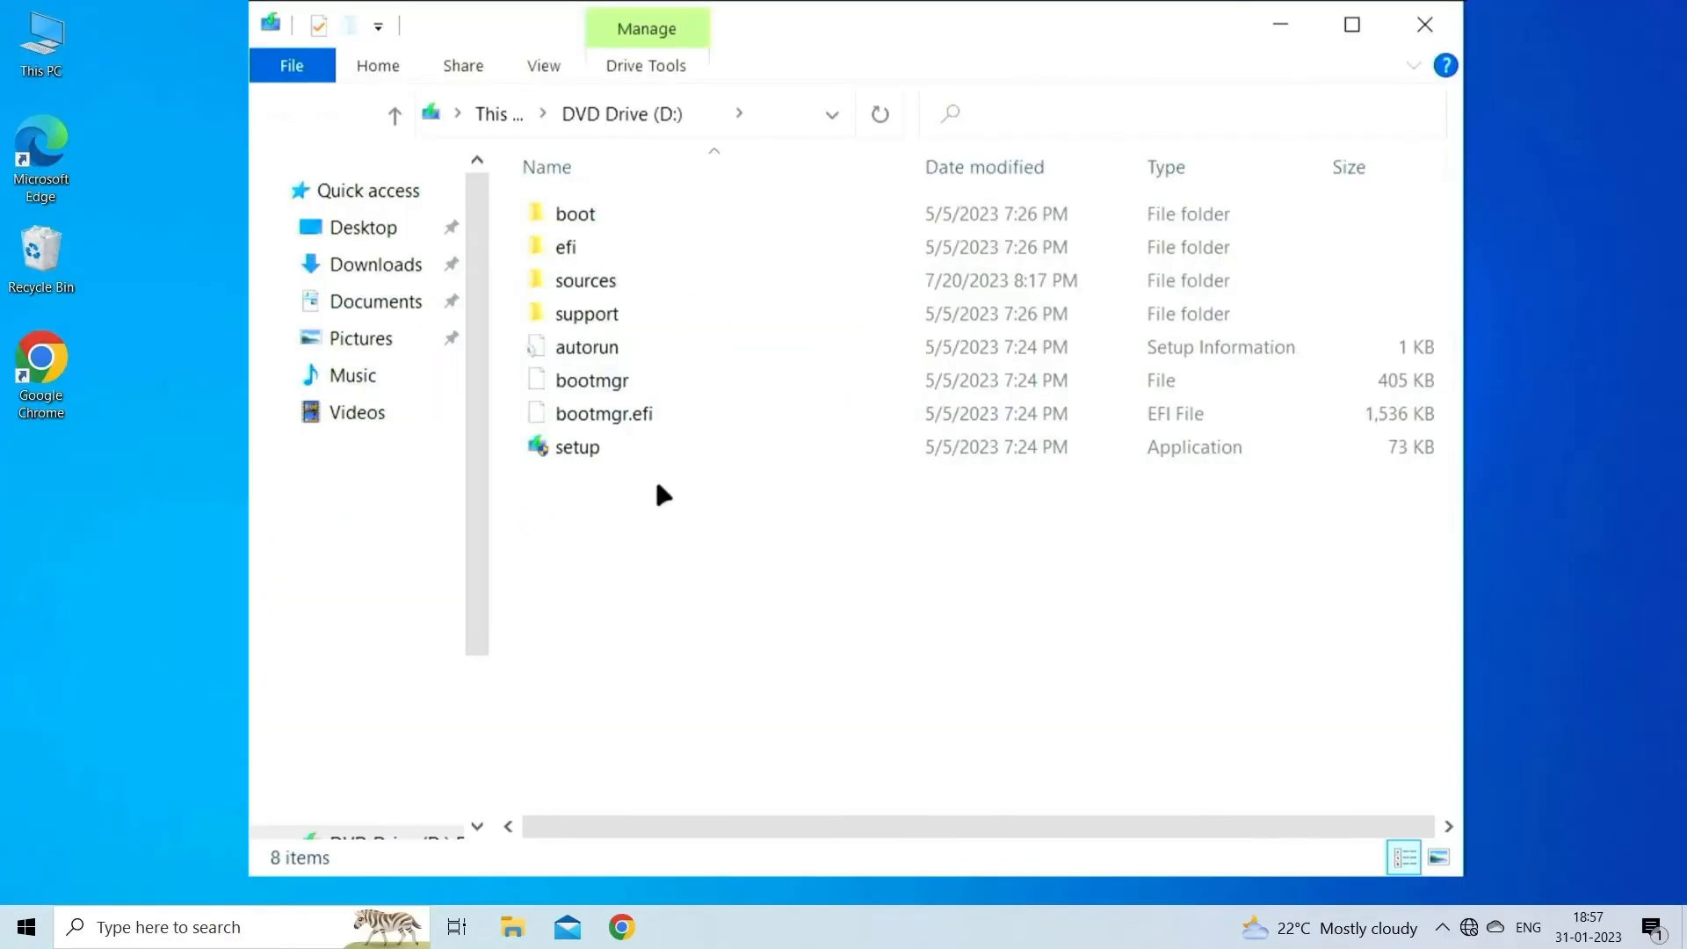
pyautogui.click(576, 447)
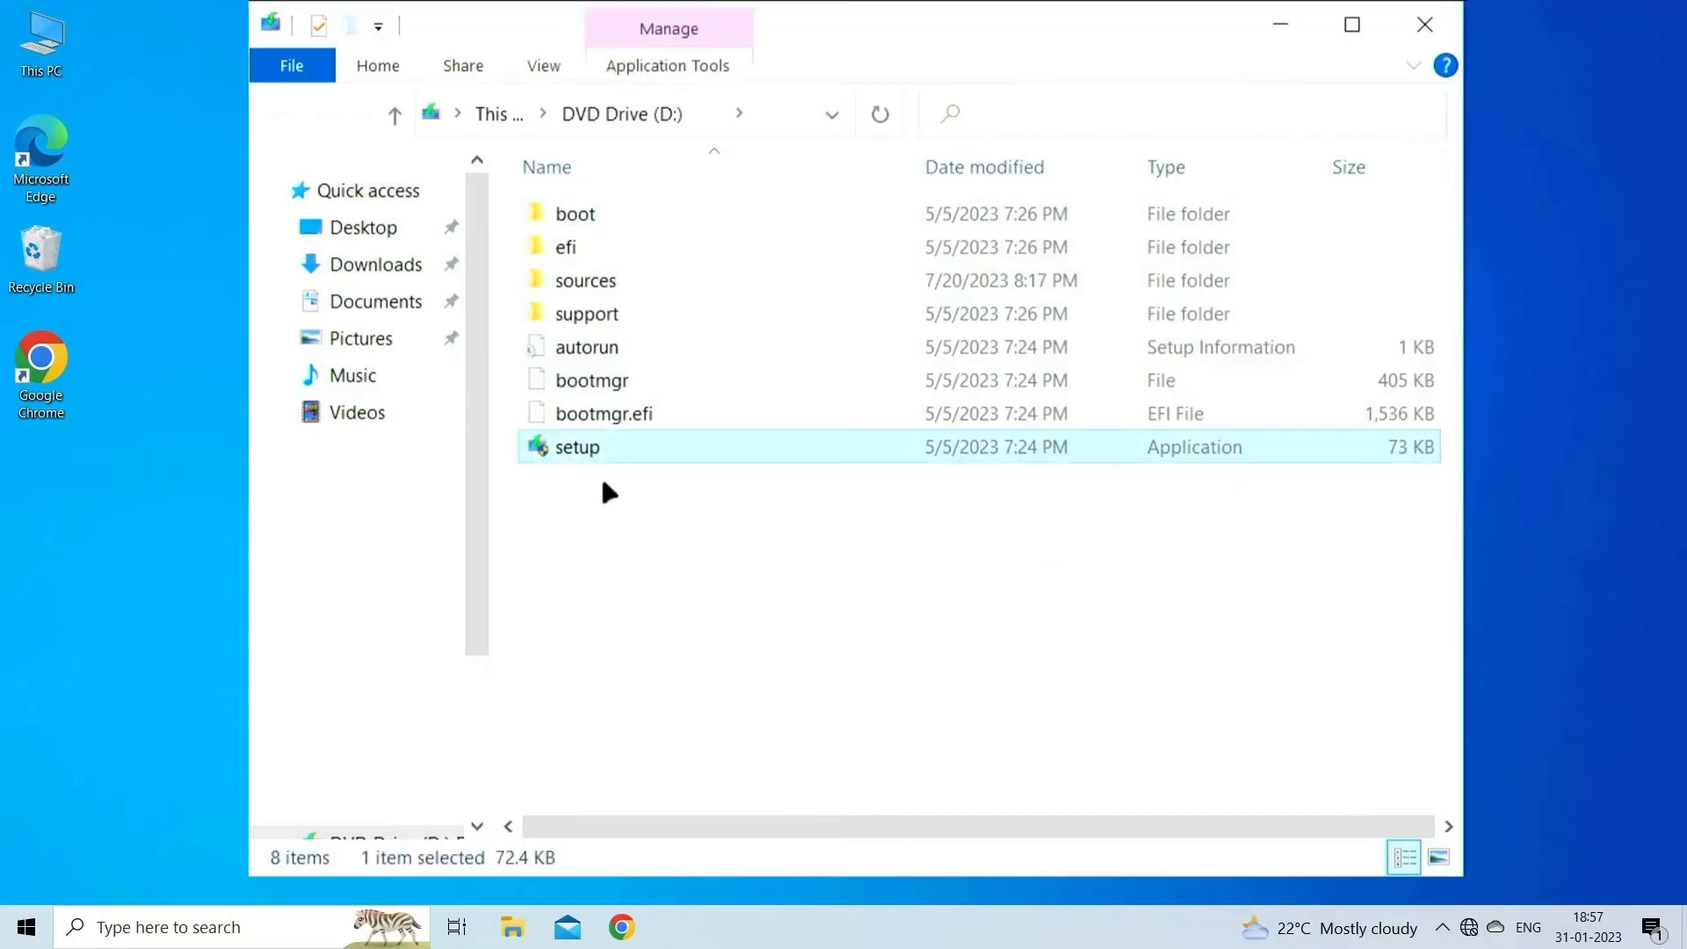
pyautogui.doubleClick(576, 447)
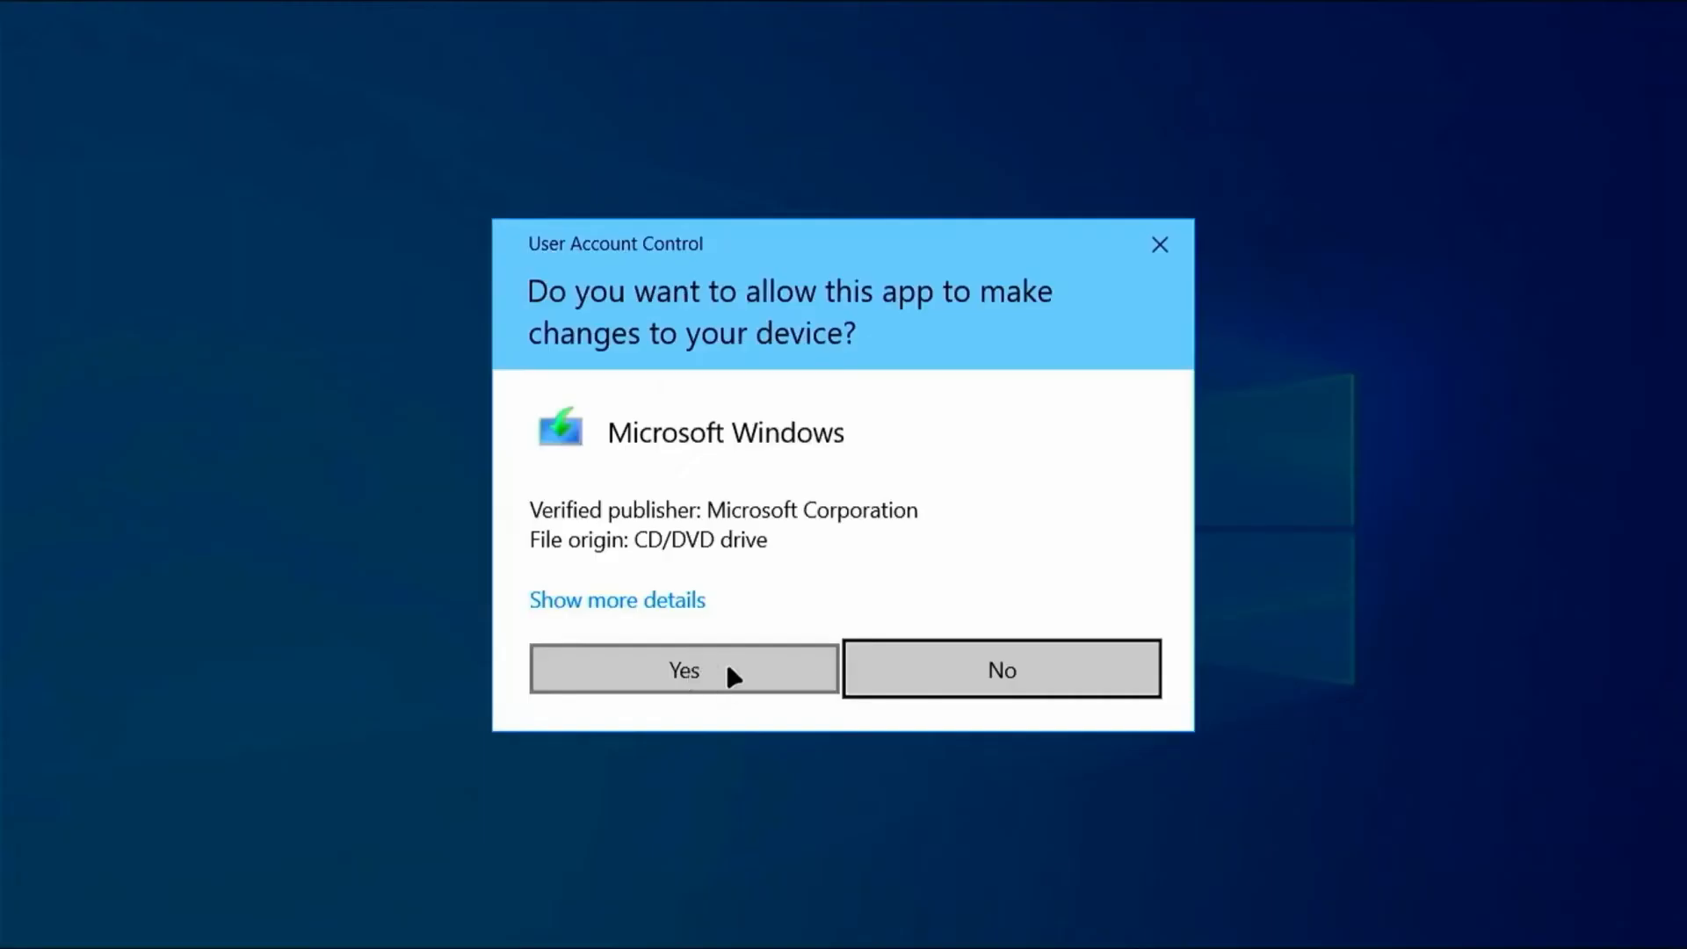
pyautogui.click(684, 669)
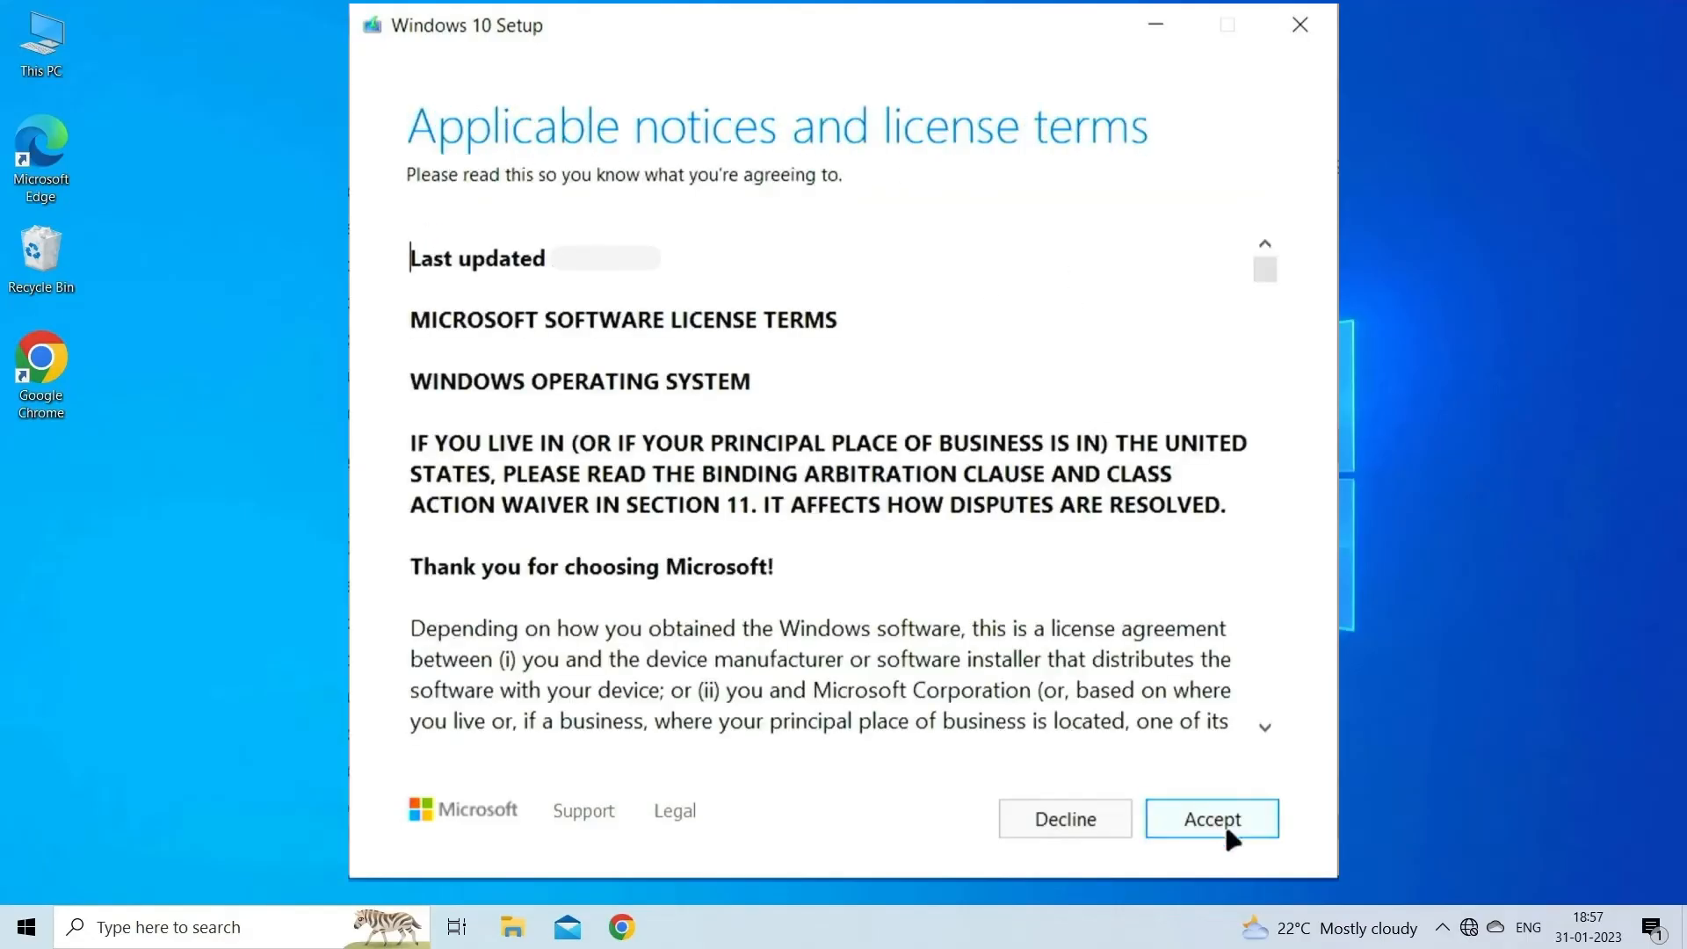
# - Accept the license terms and install Windows 10 Pro, keeping personal files and apps
pyautogui.click(1211, 818)
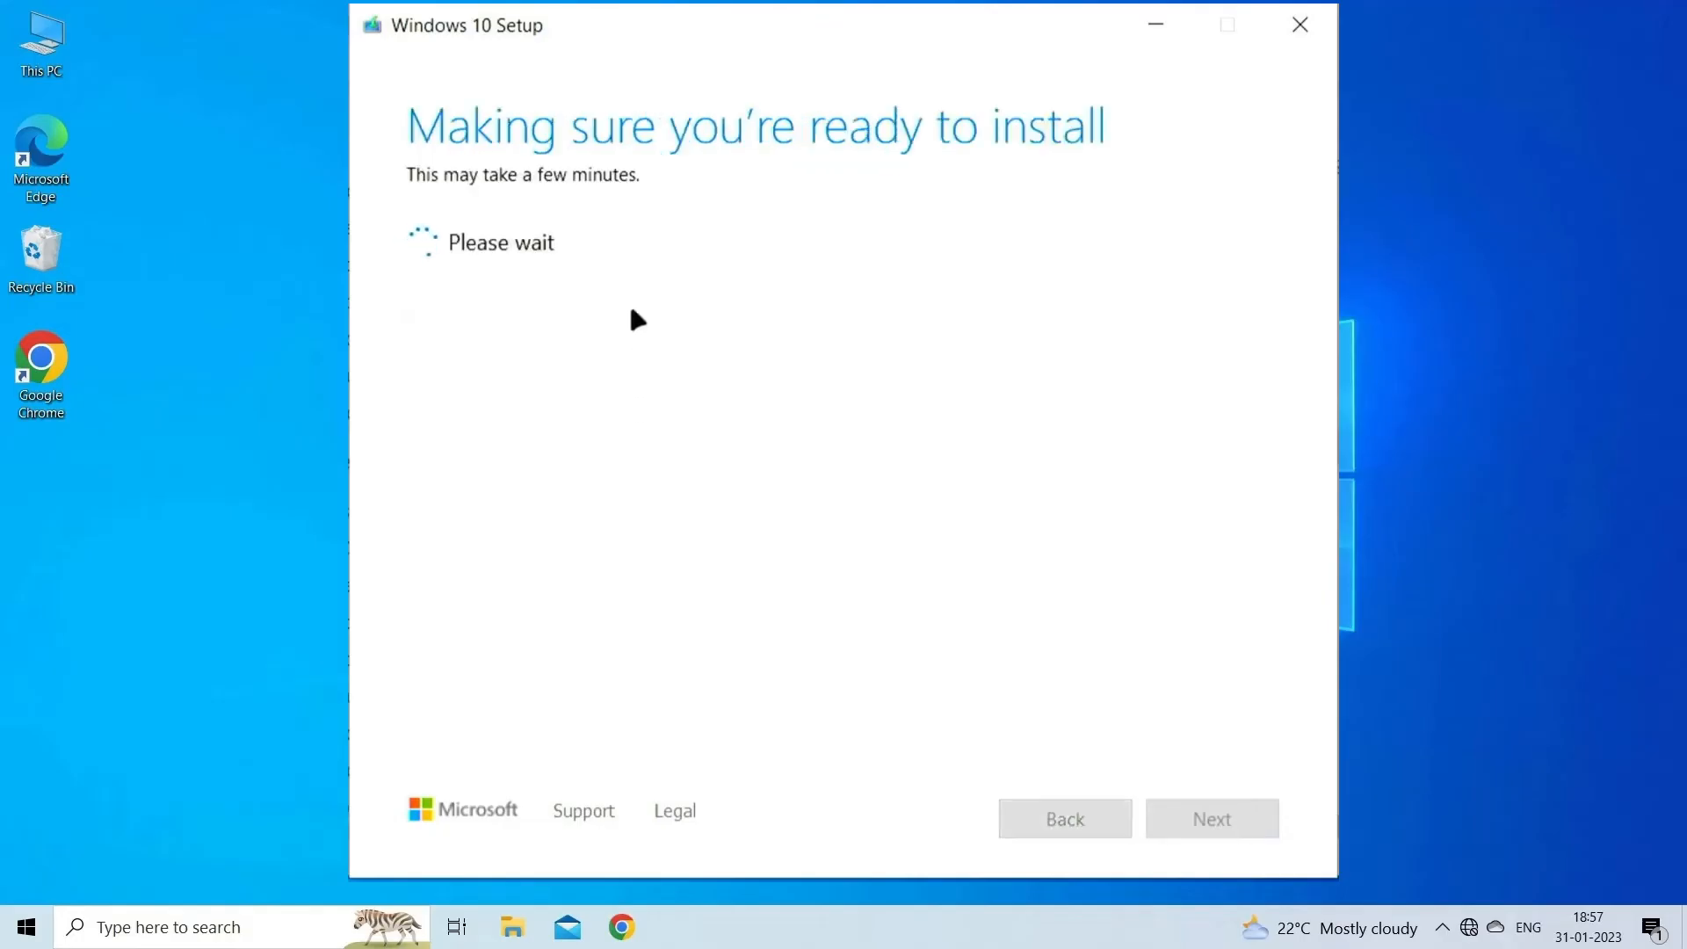
pyautogui.moveTo(521, 212)
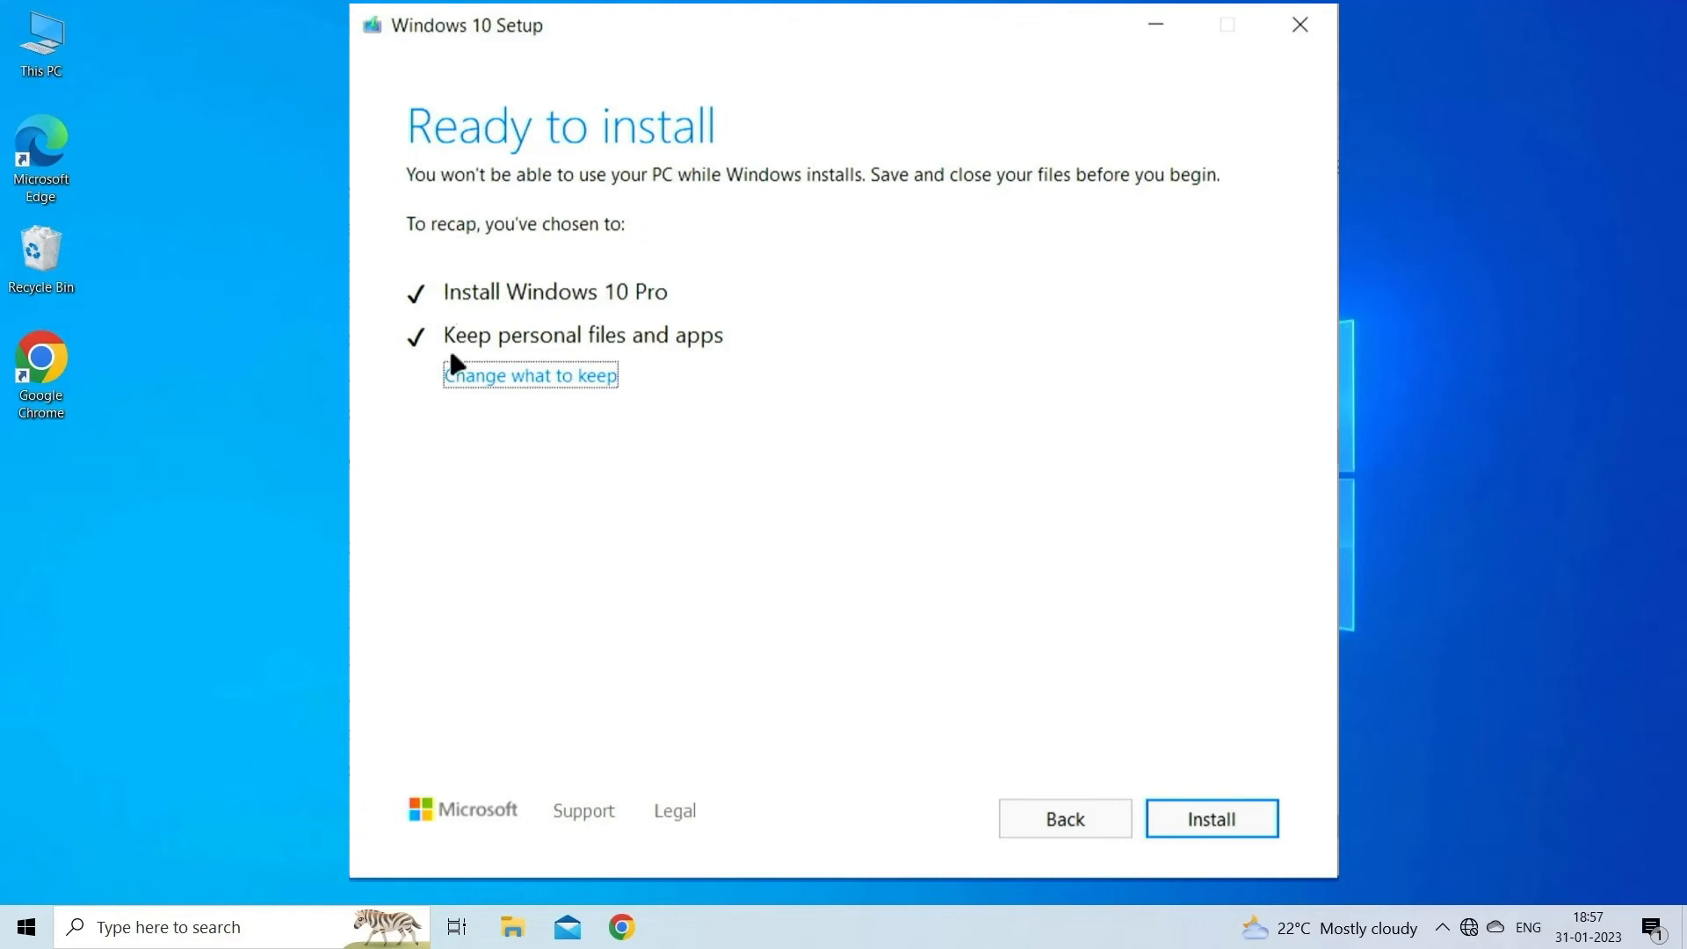
pyautogui.moveTo(1250, 847)
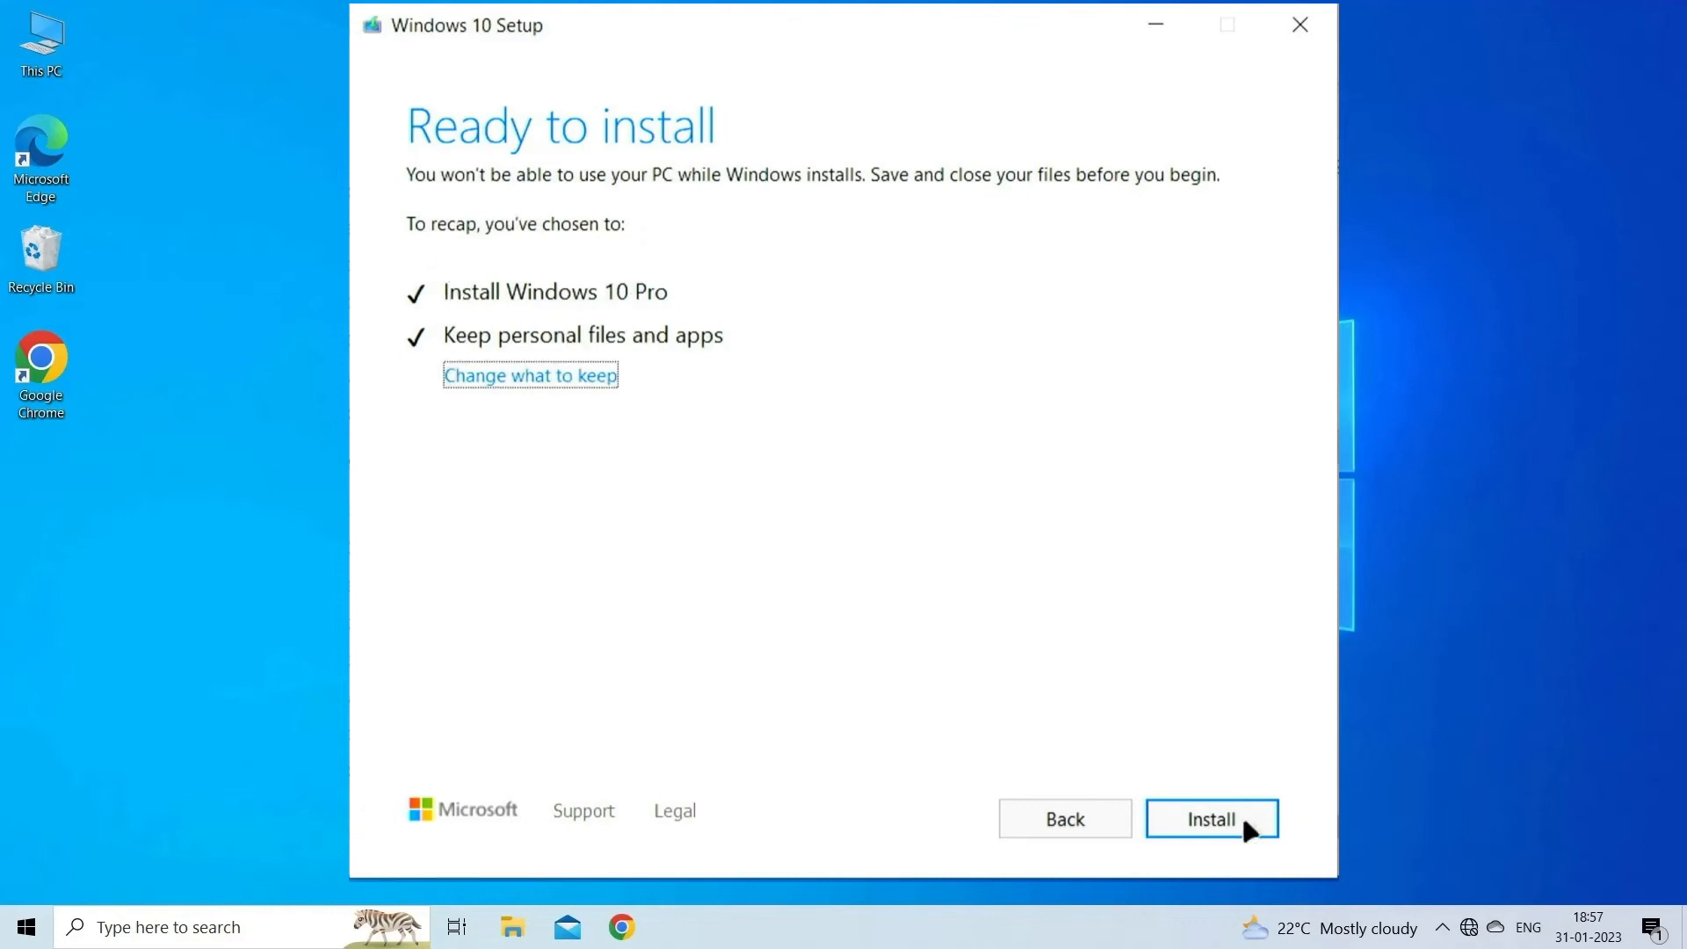
pyautogui.click(1212, 818)
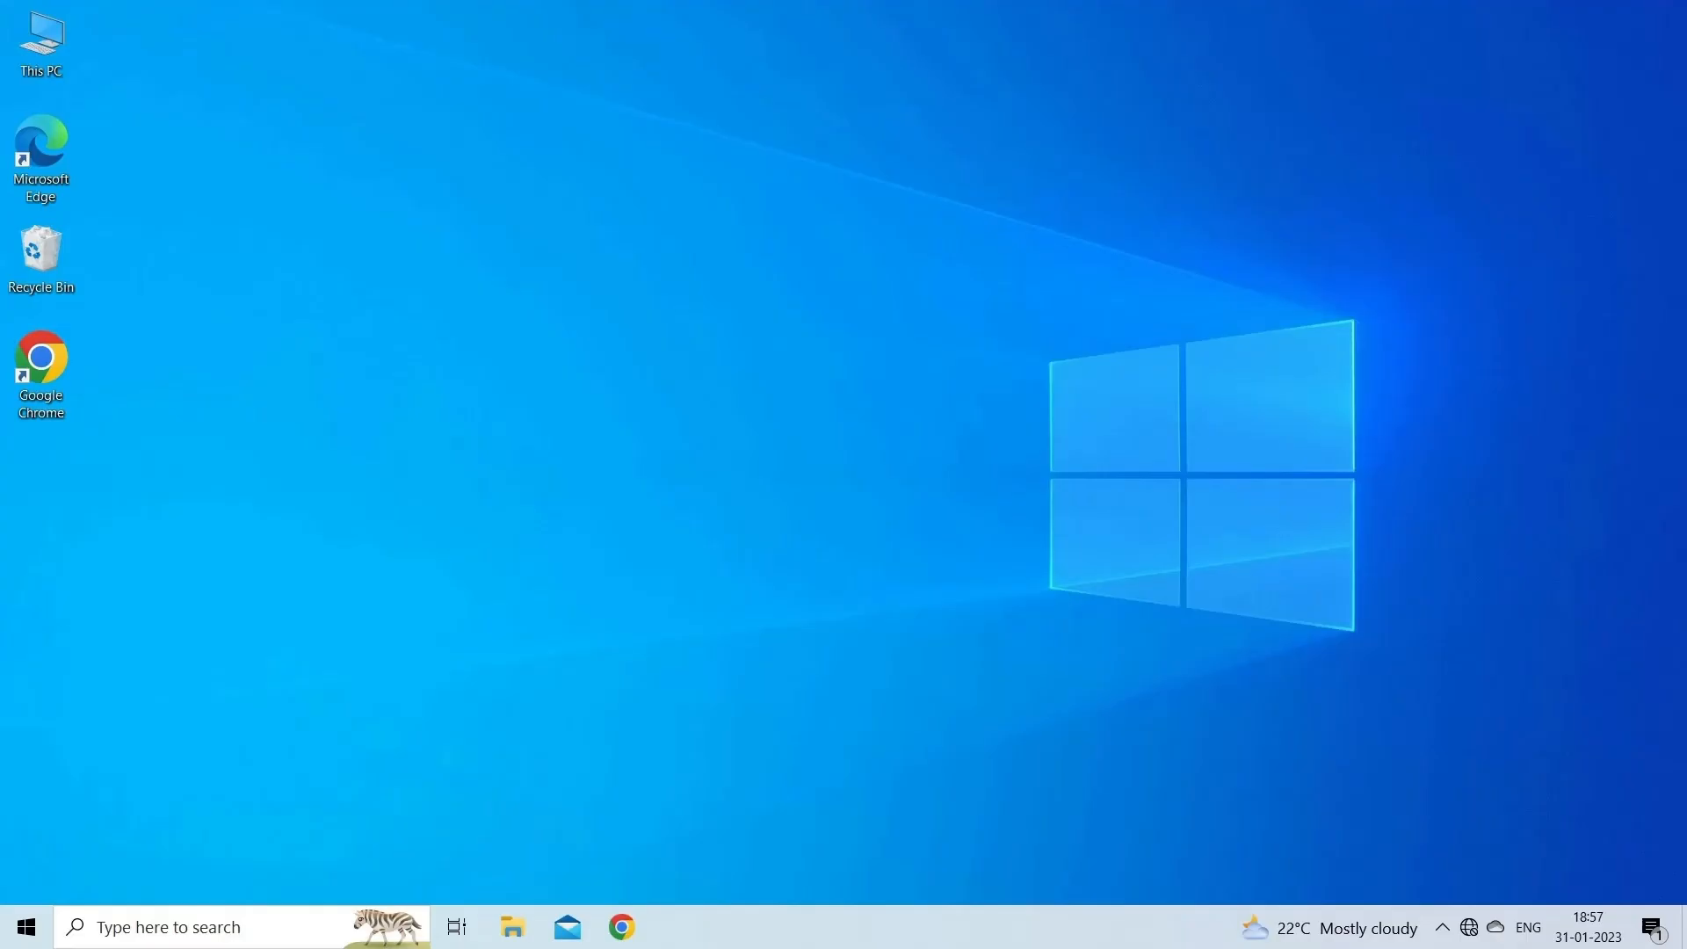
# - Start a Full scan from Windows Security's Virus & threat protection scan options
pyautogui.write('windows Security')
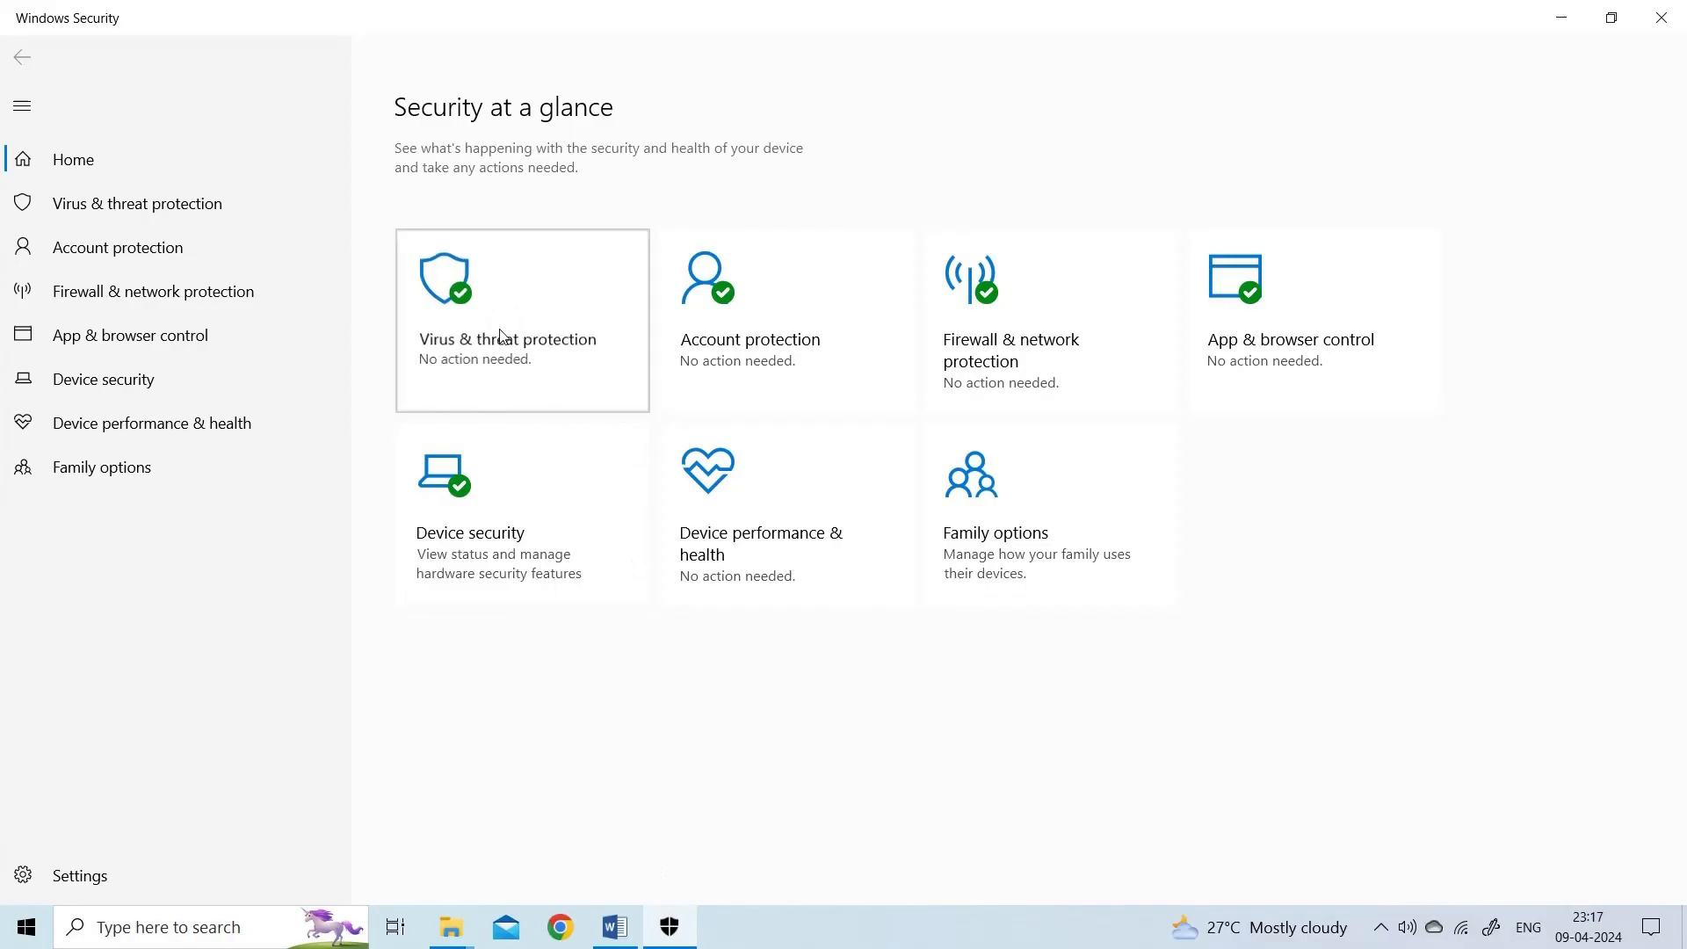
pyautogui.click(506, 337)
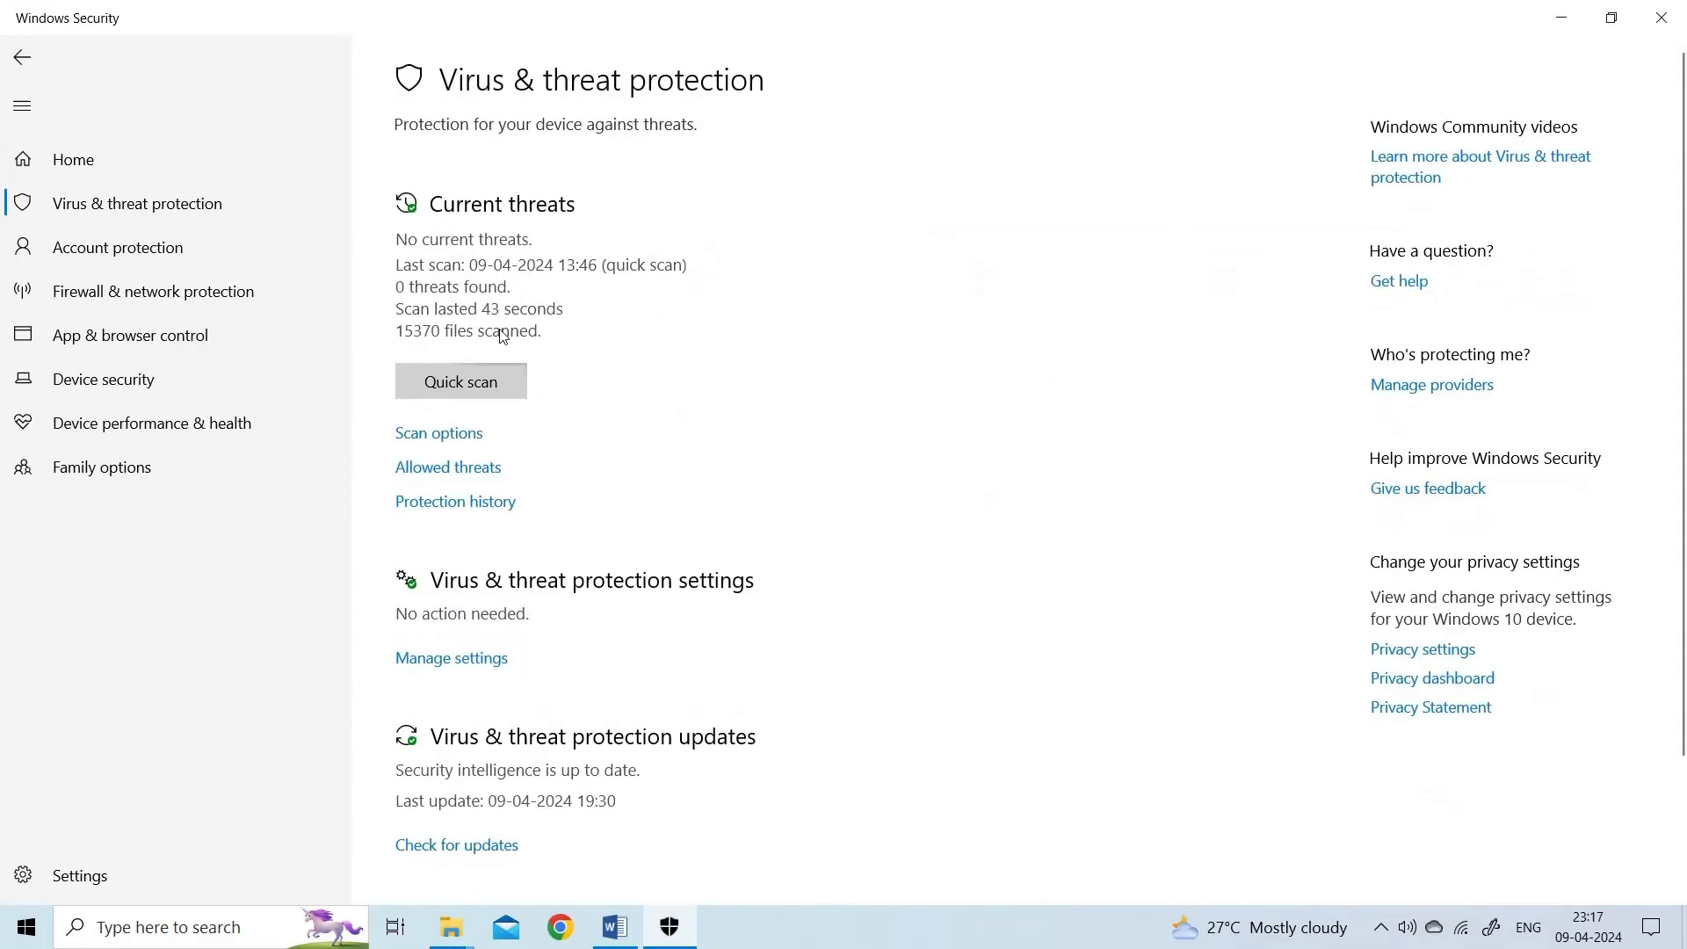
pyautogui.moveTo(432, 444)
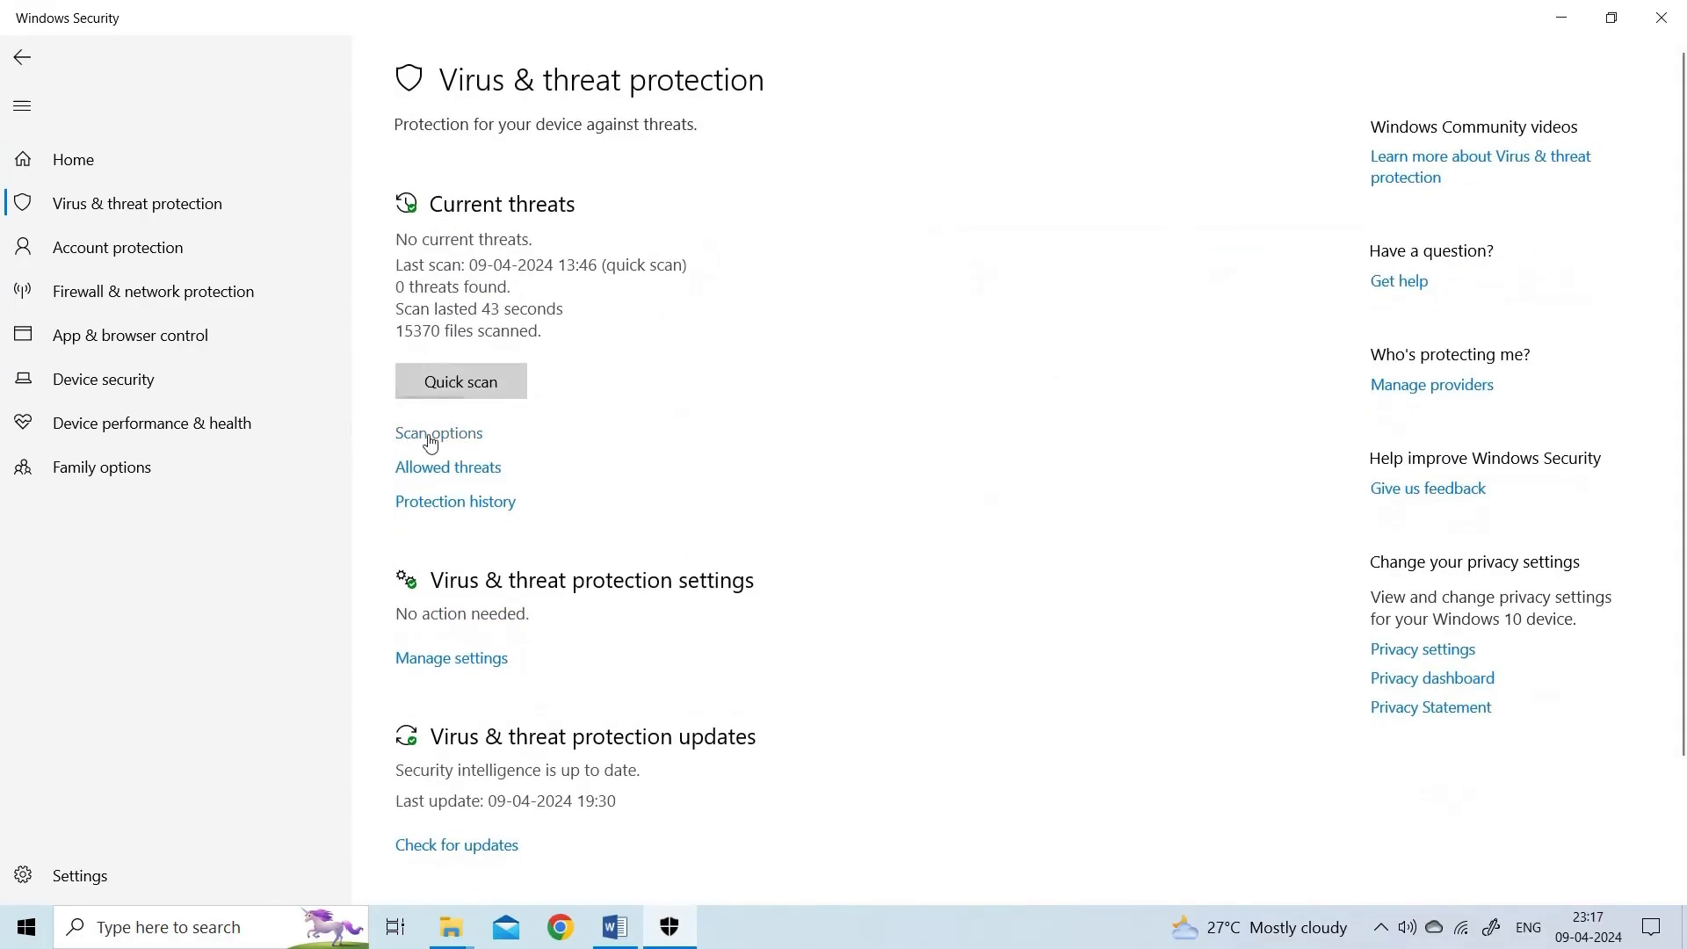
pyautogui.click(437, 433)
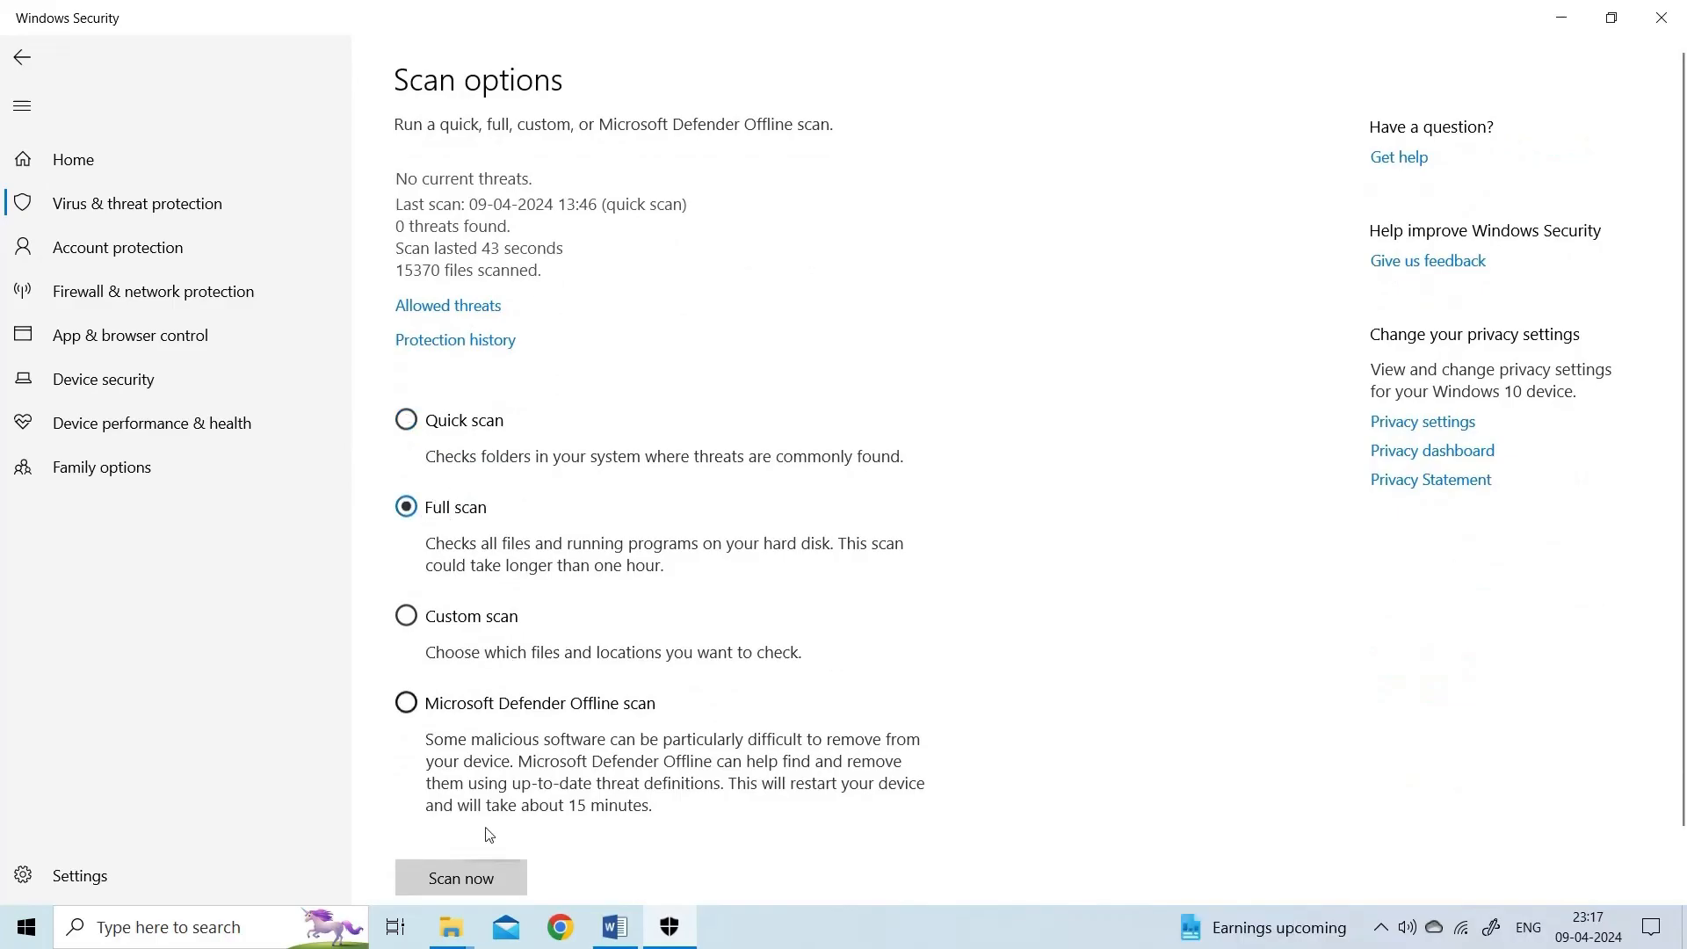
pyautogui.click(460, 878)
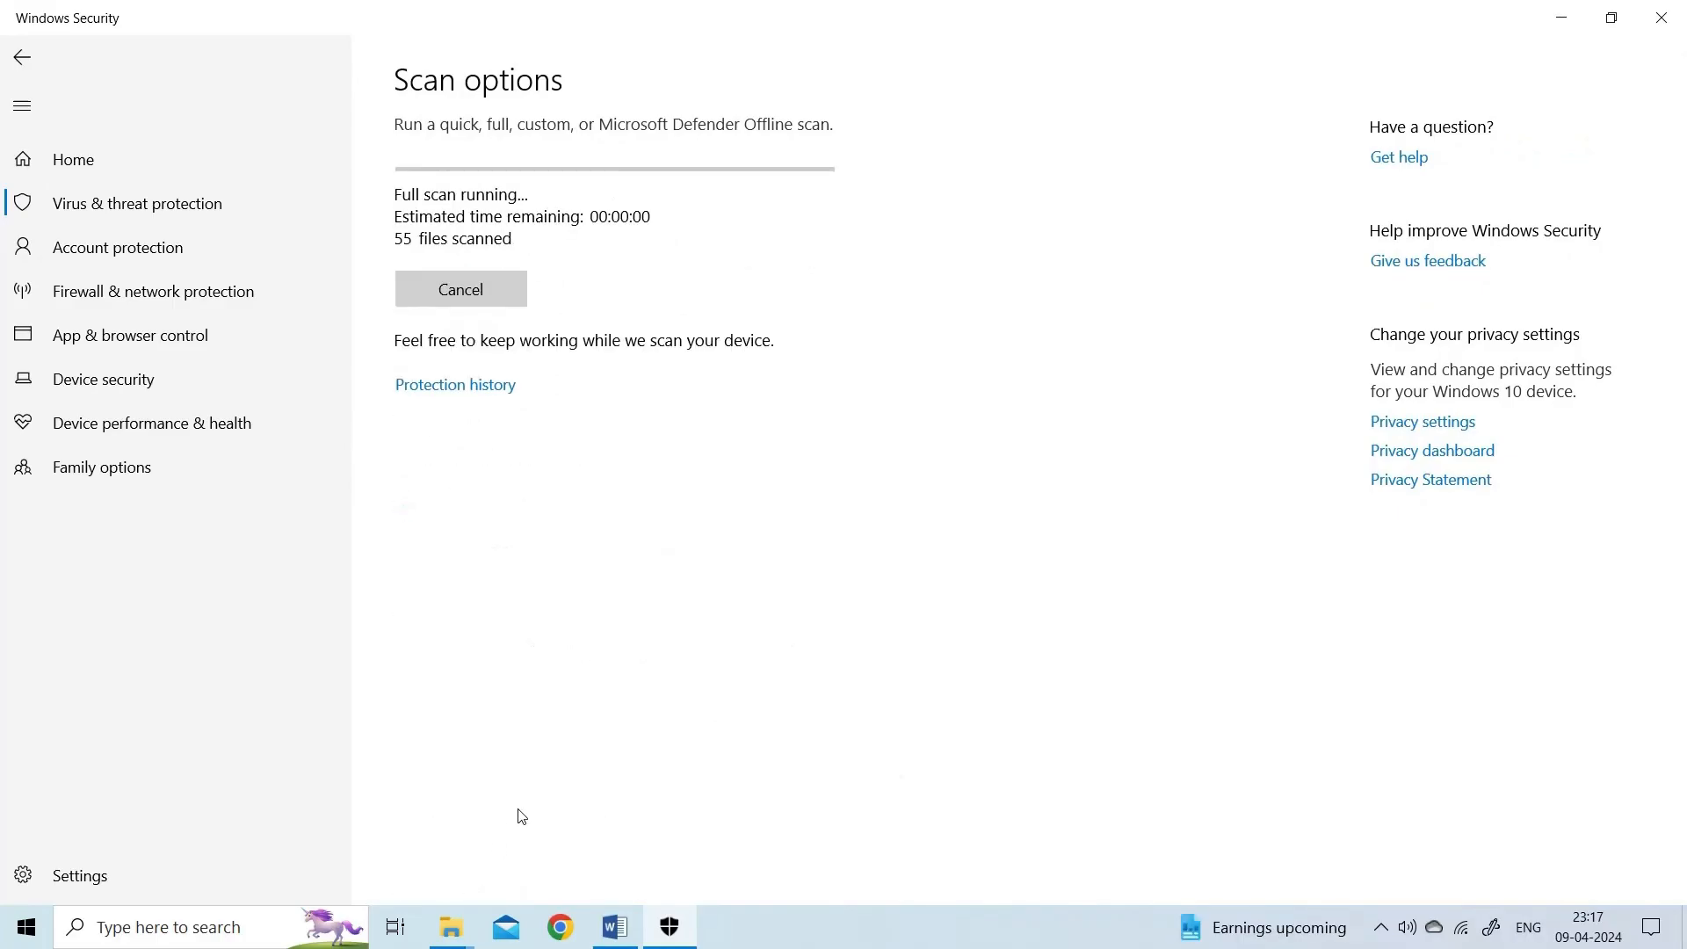
pyautogui.moveTo(552, 521)
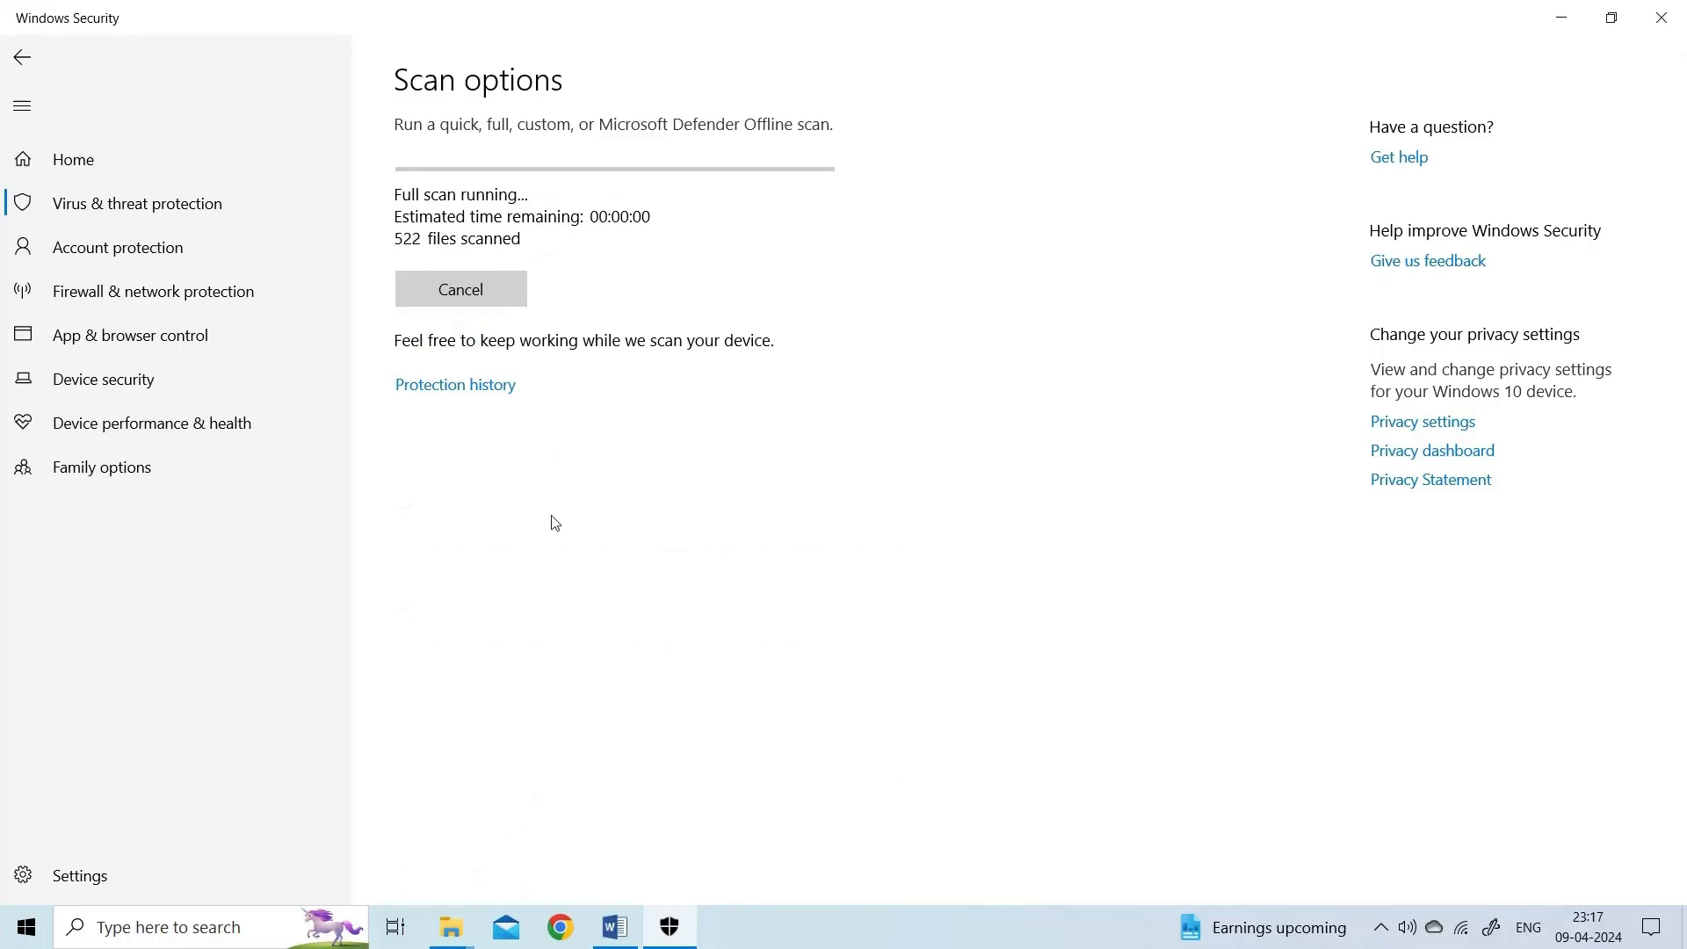